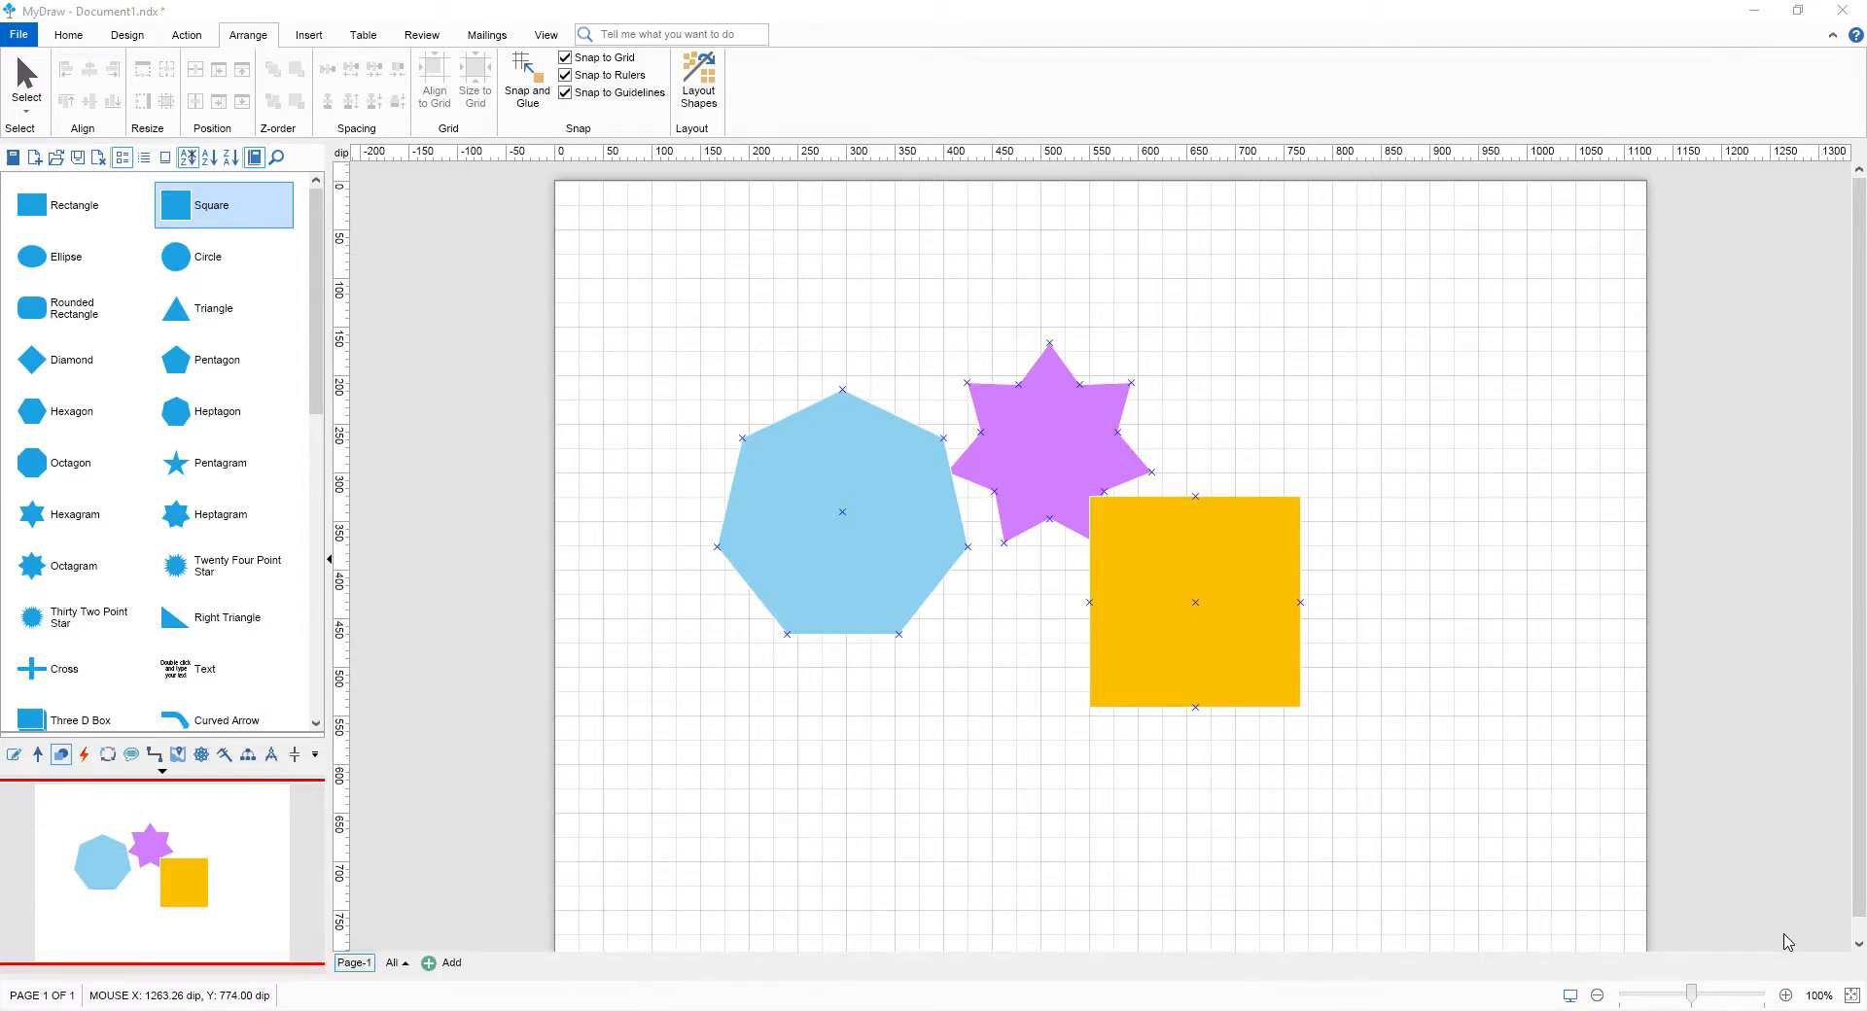
{"action": "mouse_move", "coordinate": [687, 842]}
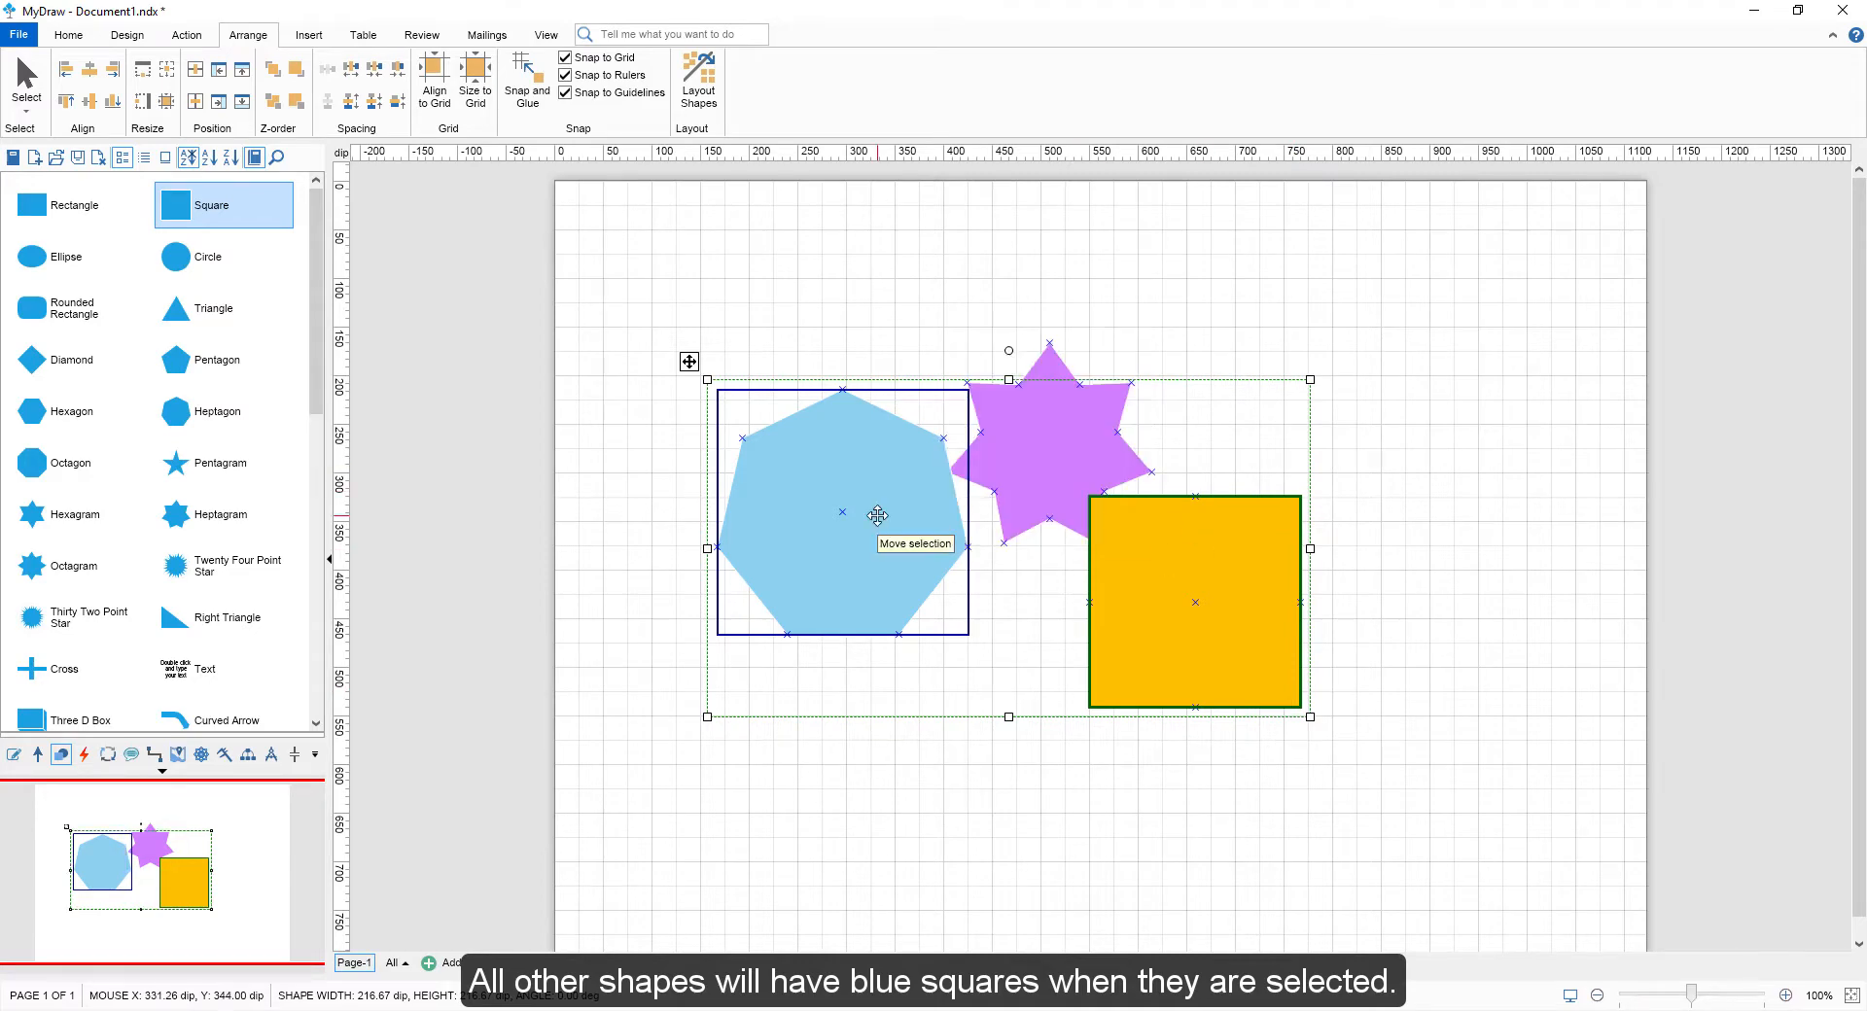
Step: Add the purple star to the selection alongside the heptagon and anchor square
{"action": "left_click", "coordinate": [1351, 298]}
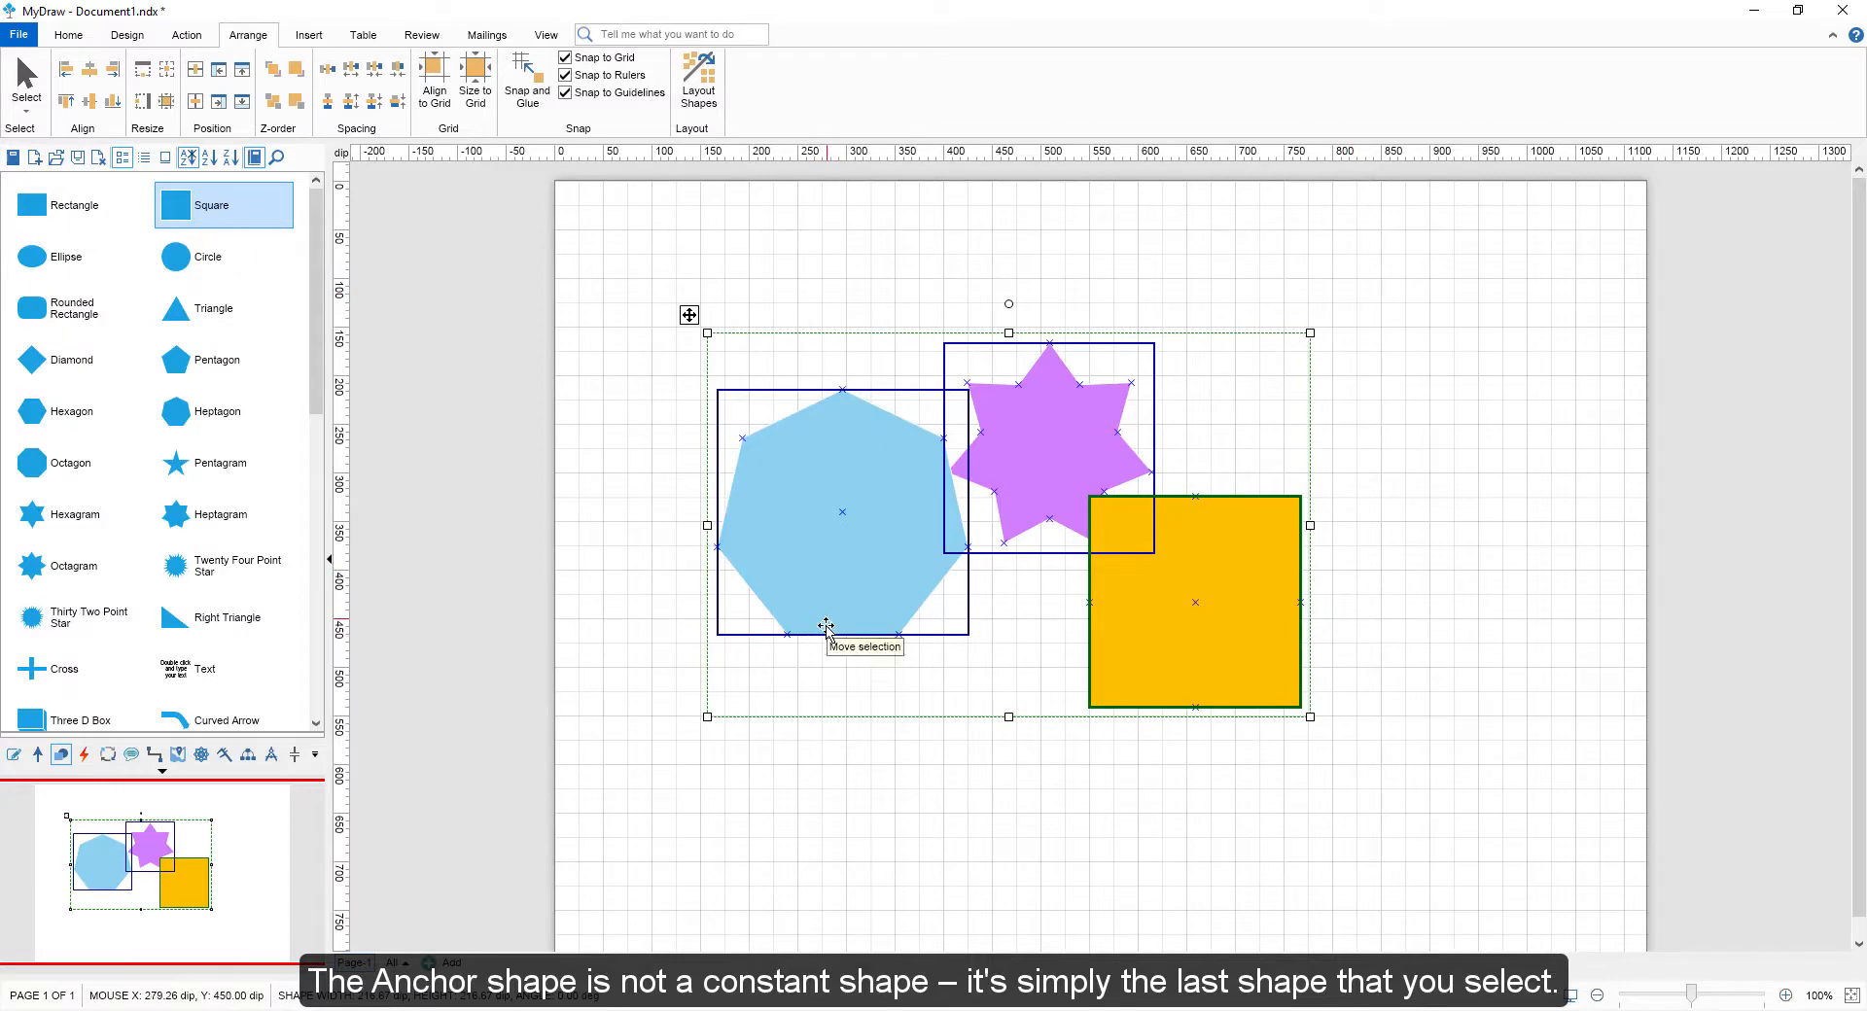
{"action": "mouse_move", "coordinate": [1095, 457]}
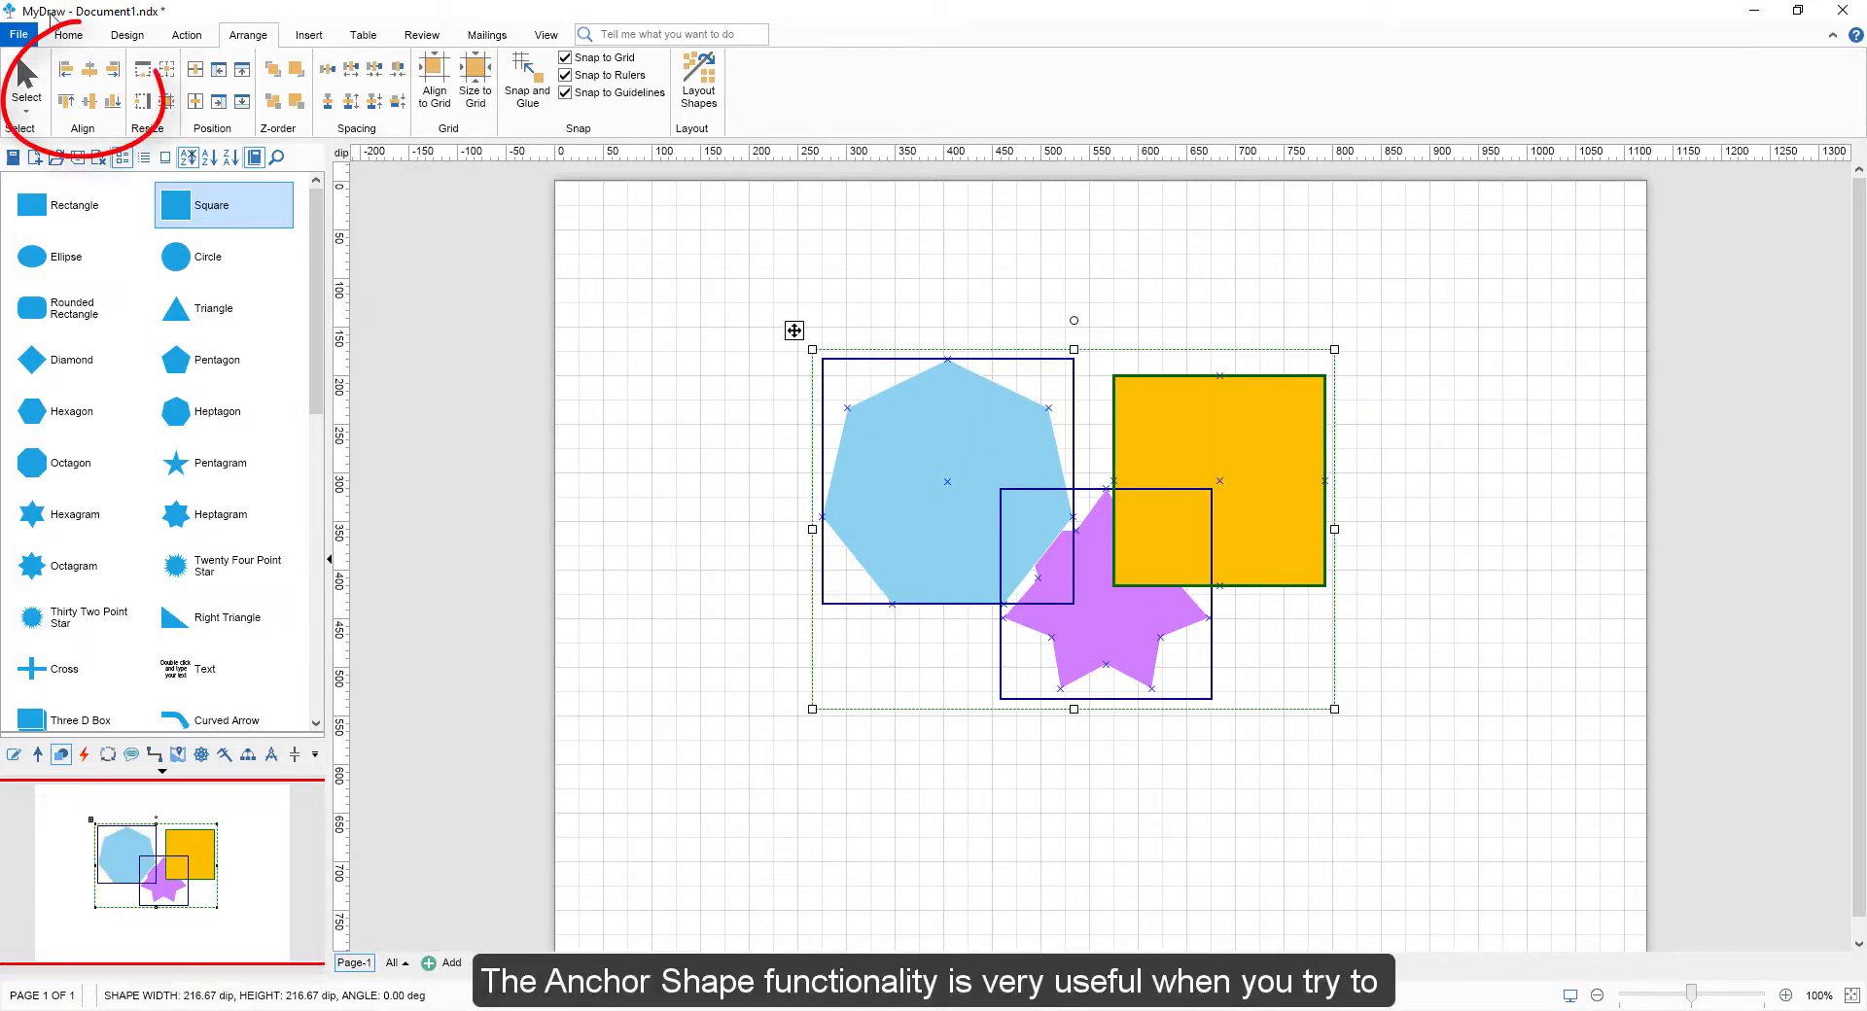
Step: Align the shapes' lefts, centers, then middles to the gold square into one row
{"action": "left_click", "coordinate": [66, 68]}
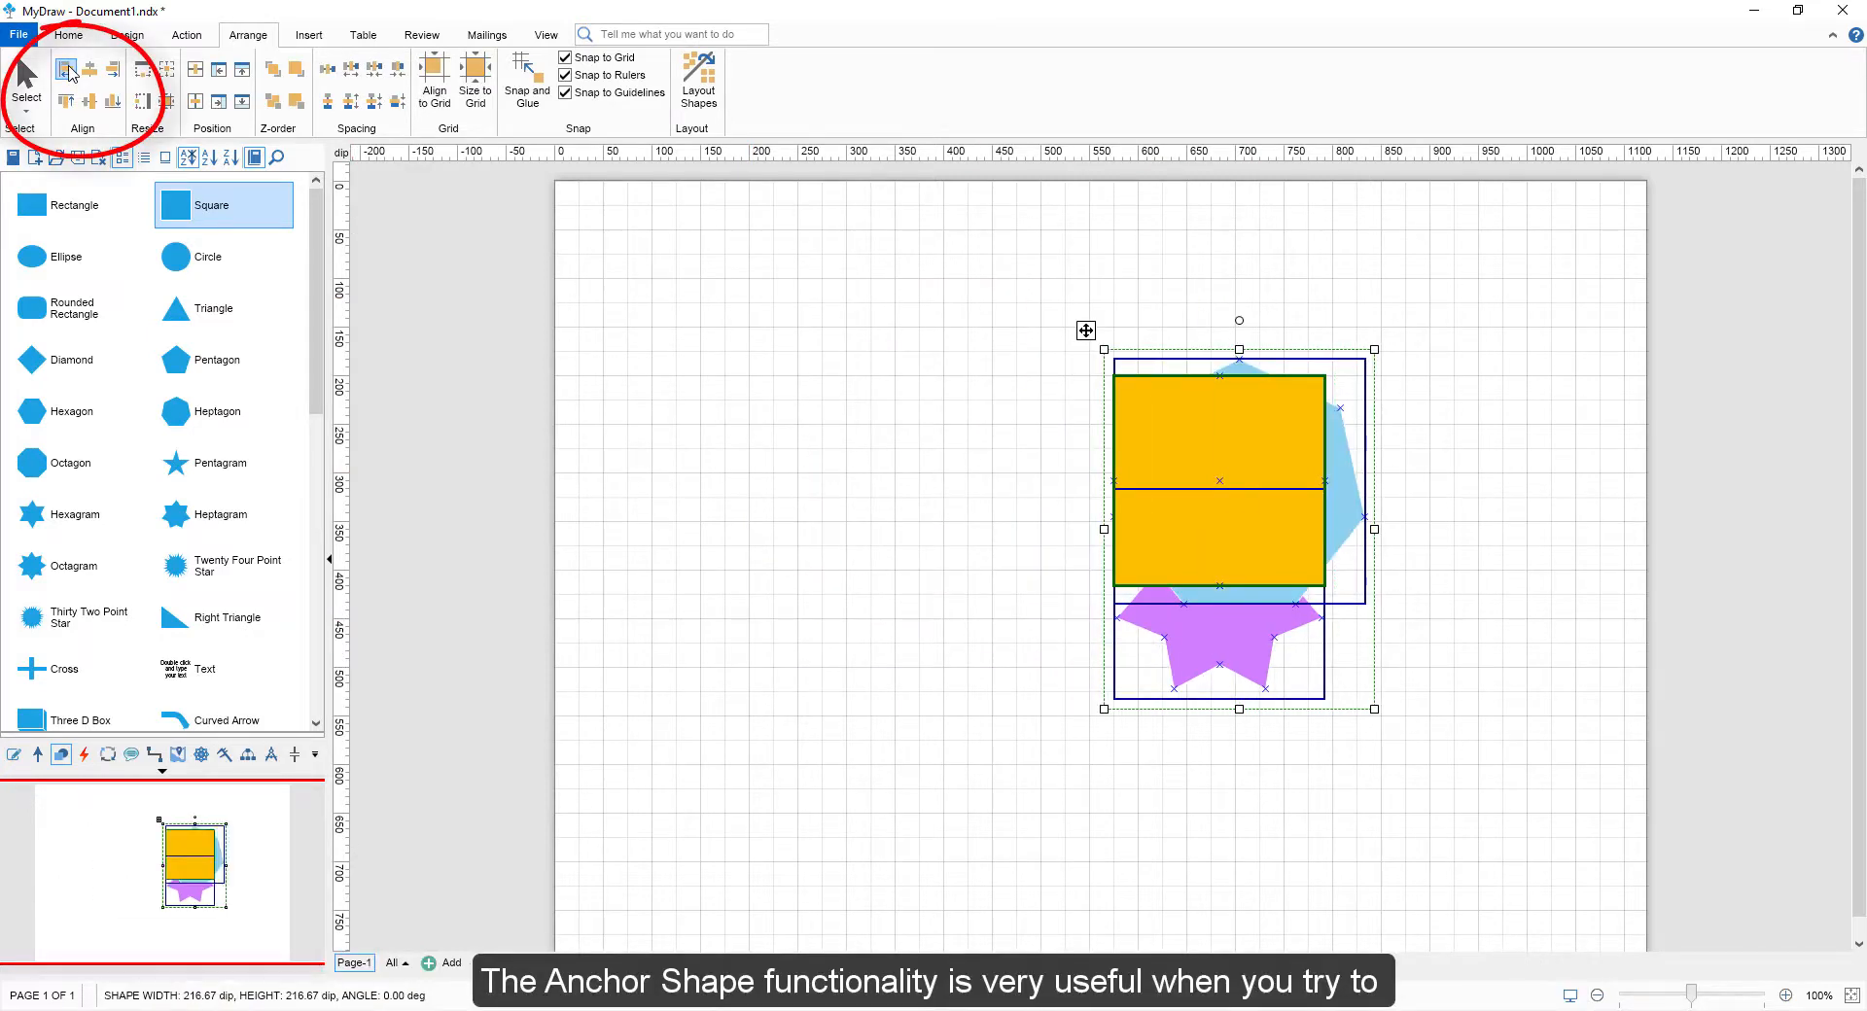
{"action": "left_click", "coordinate": [88, 68]}
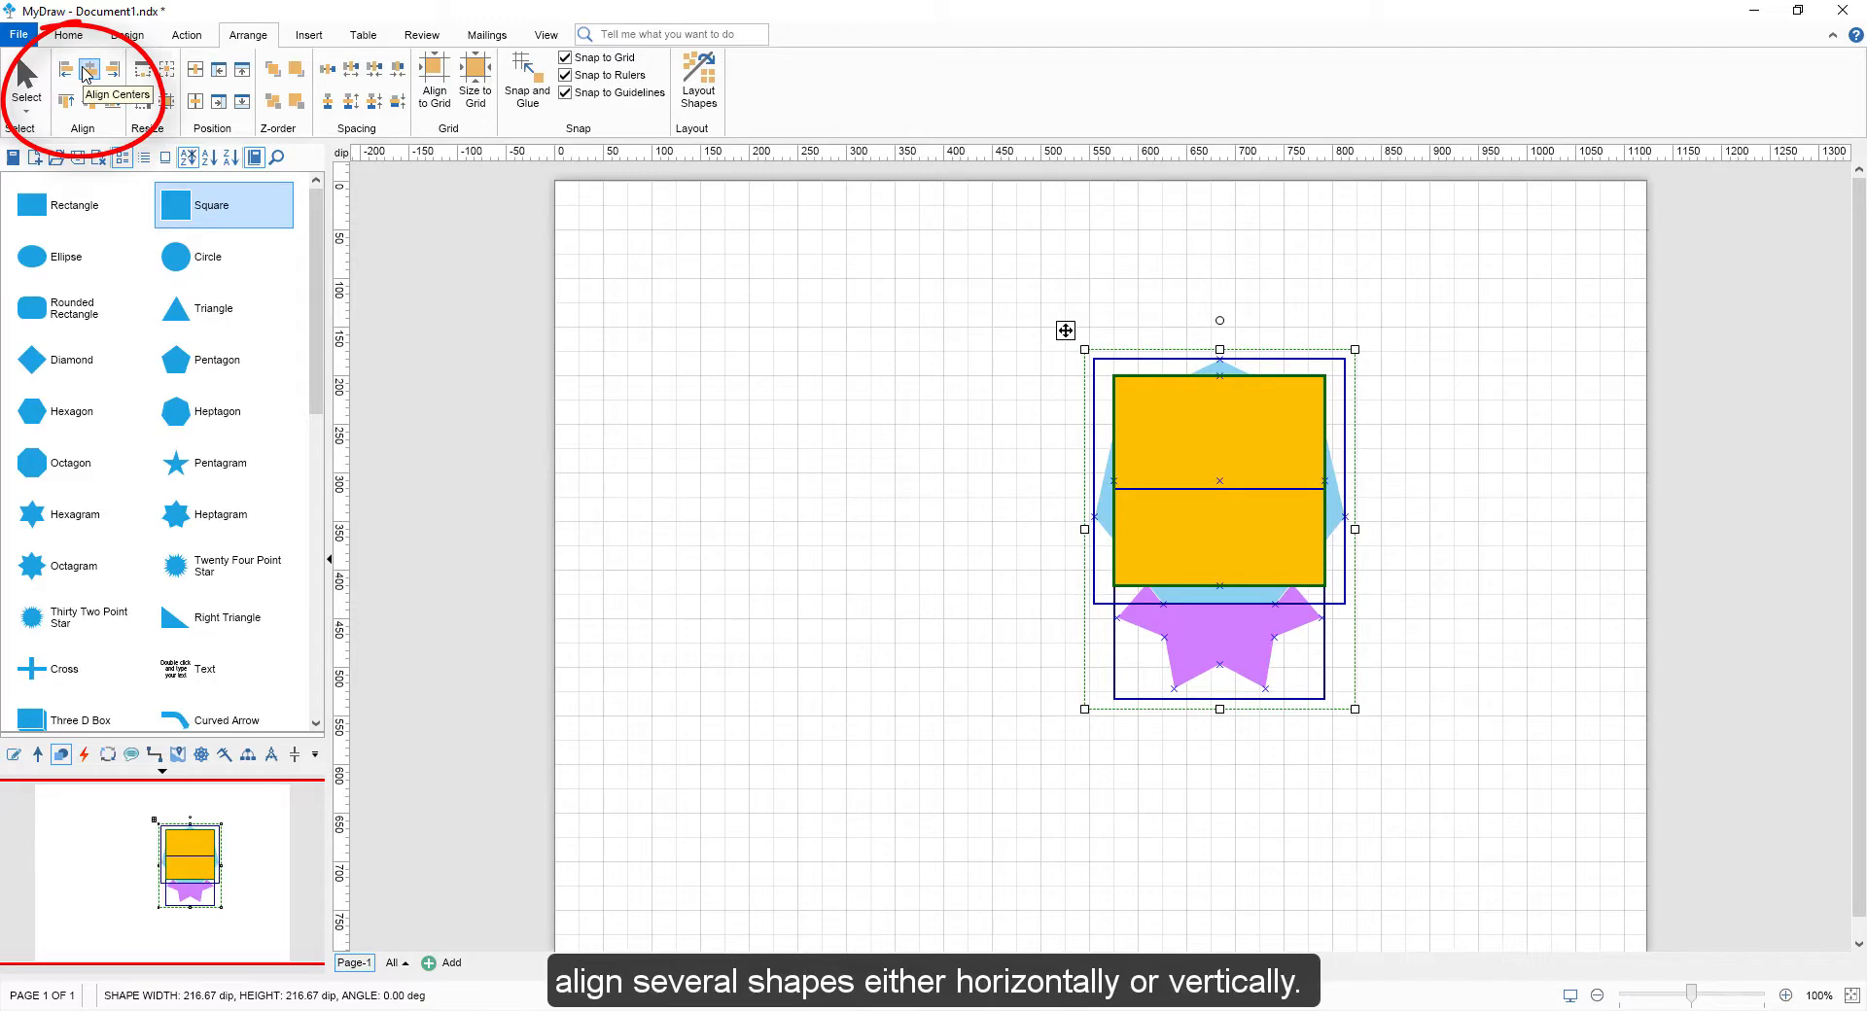
{"action": "left_click", "coordinate": [109, 68]}
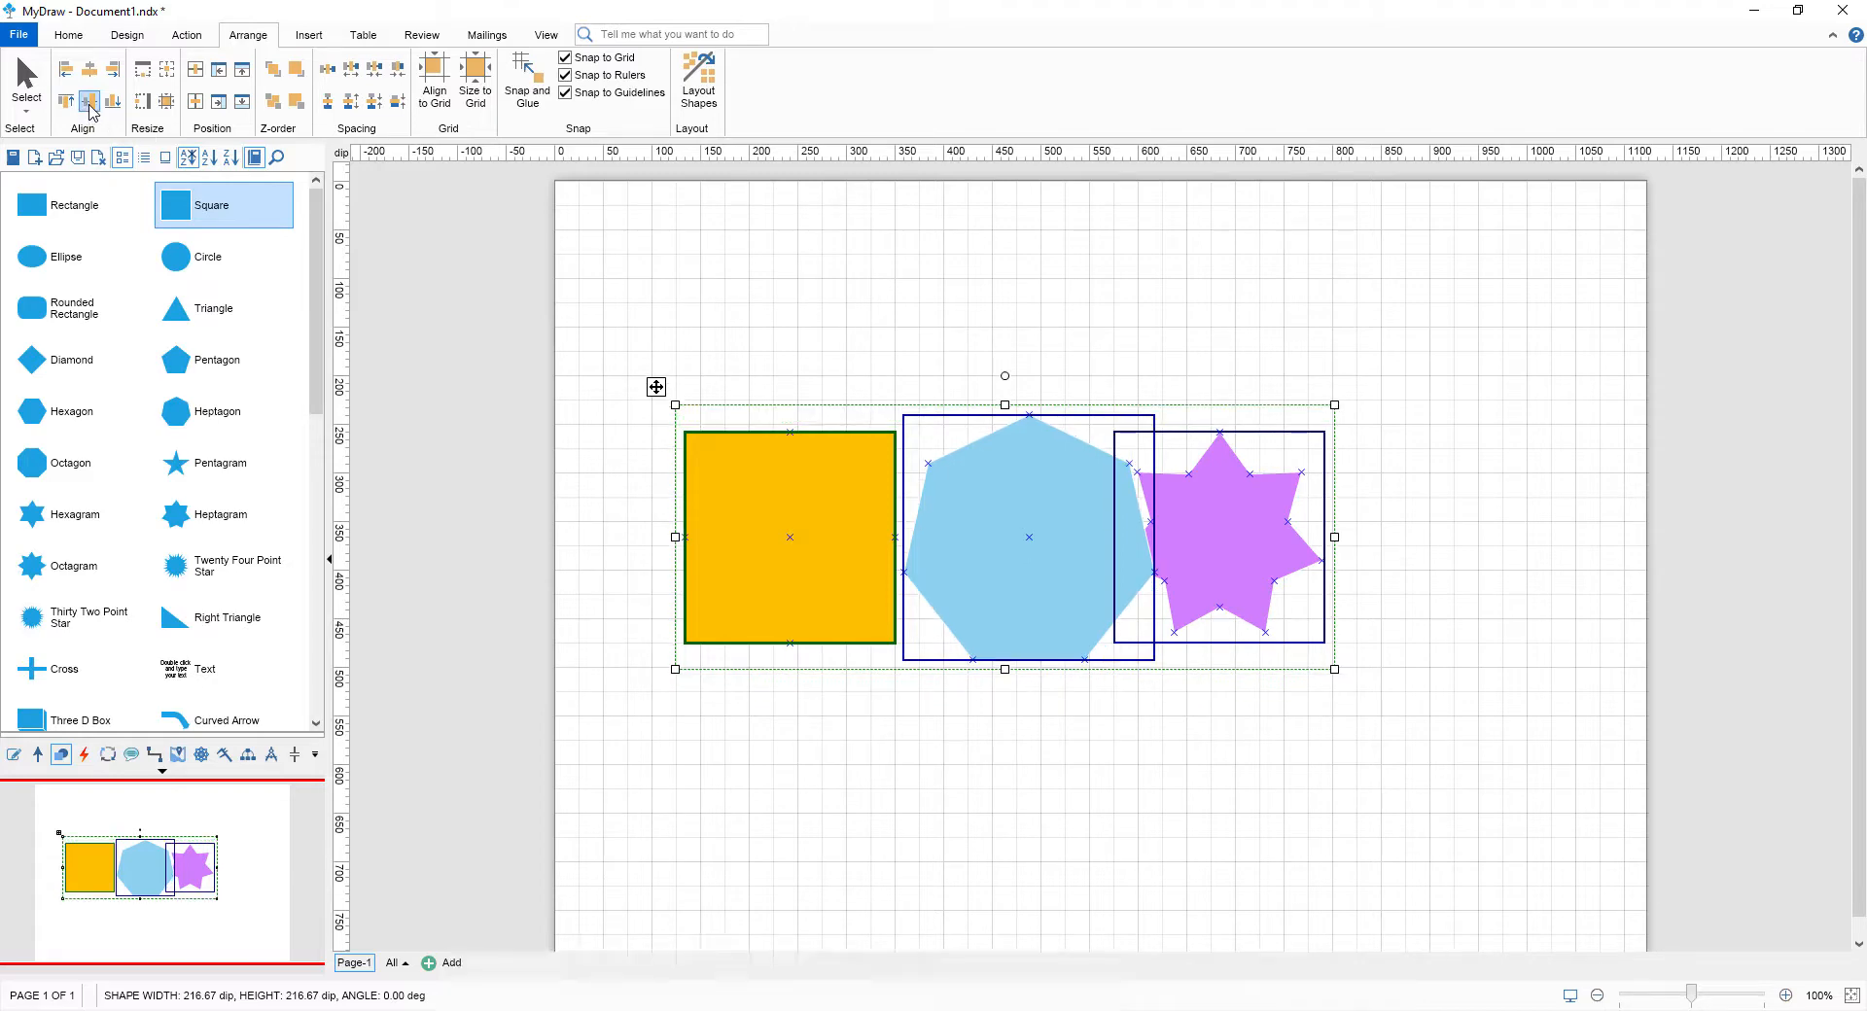
{"action": "mouse_move", "coordinate": [107, 118]}
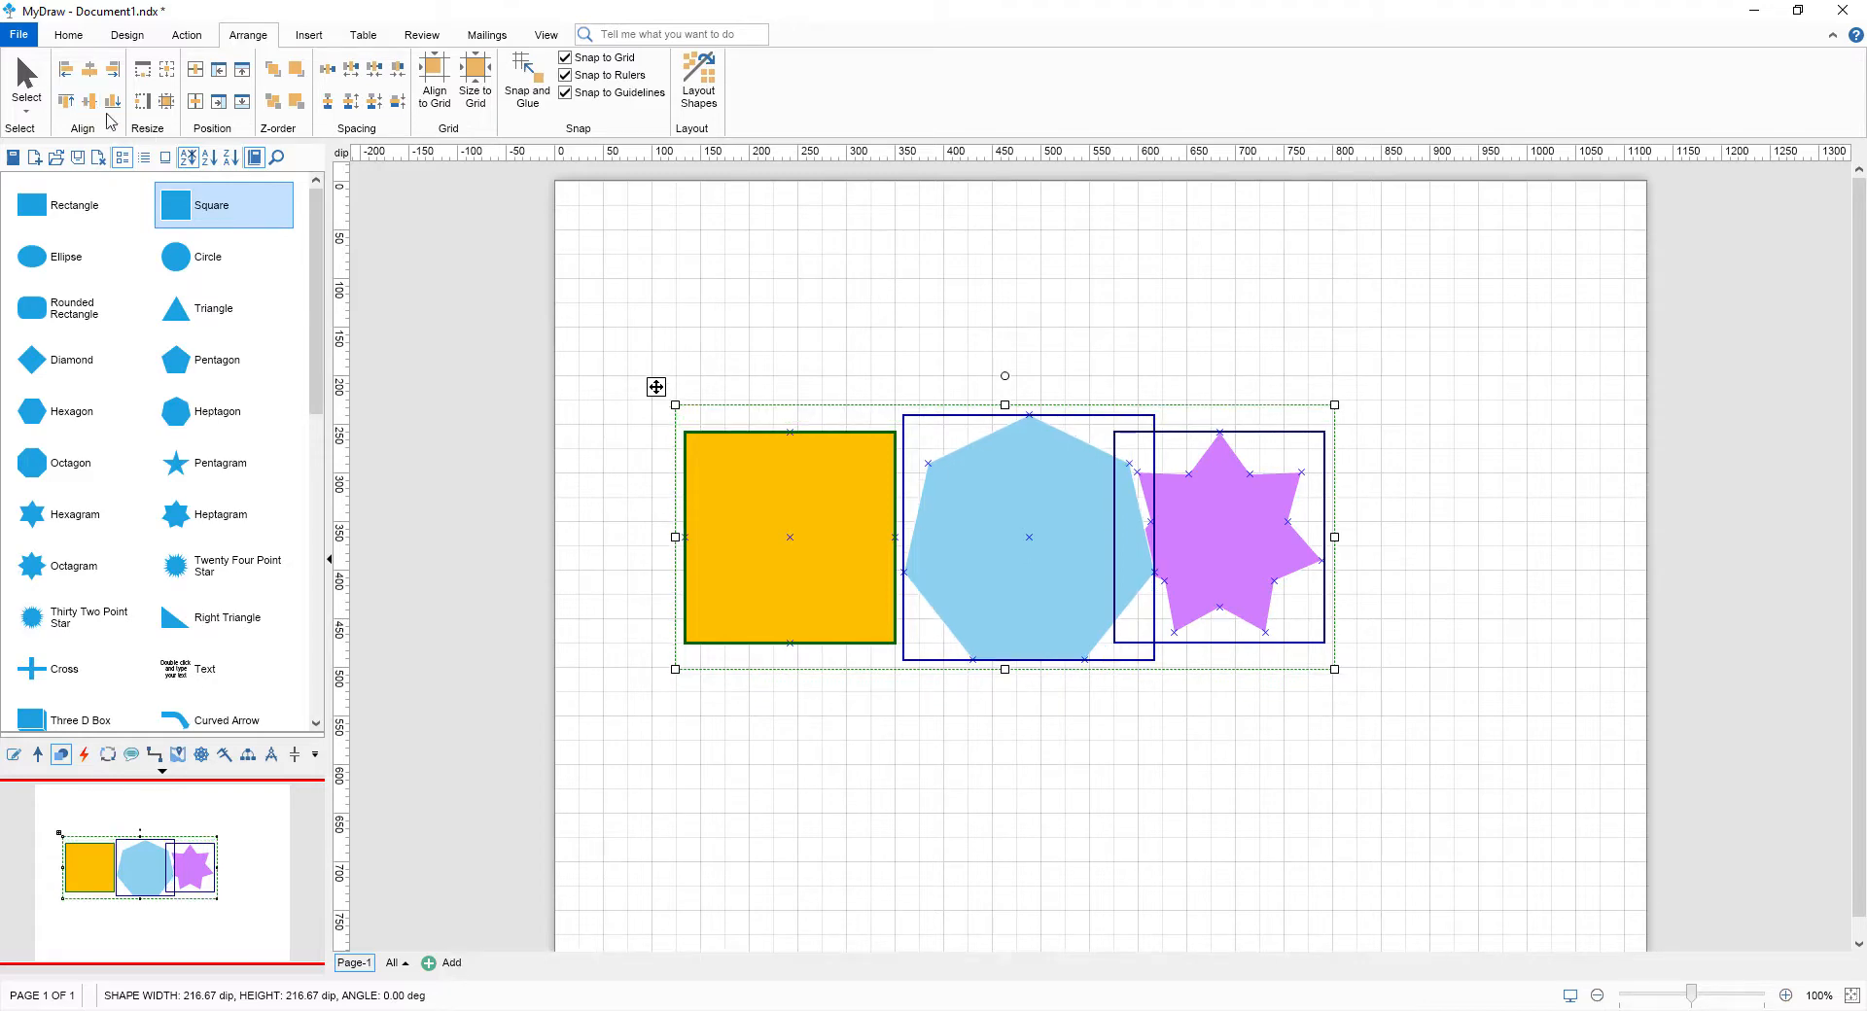
{"action": "left_click", "coordinate": [109, 103]}
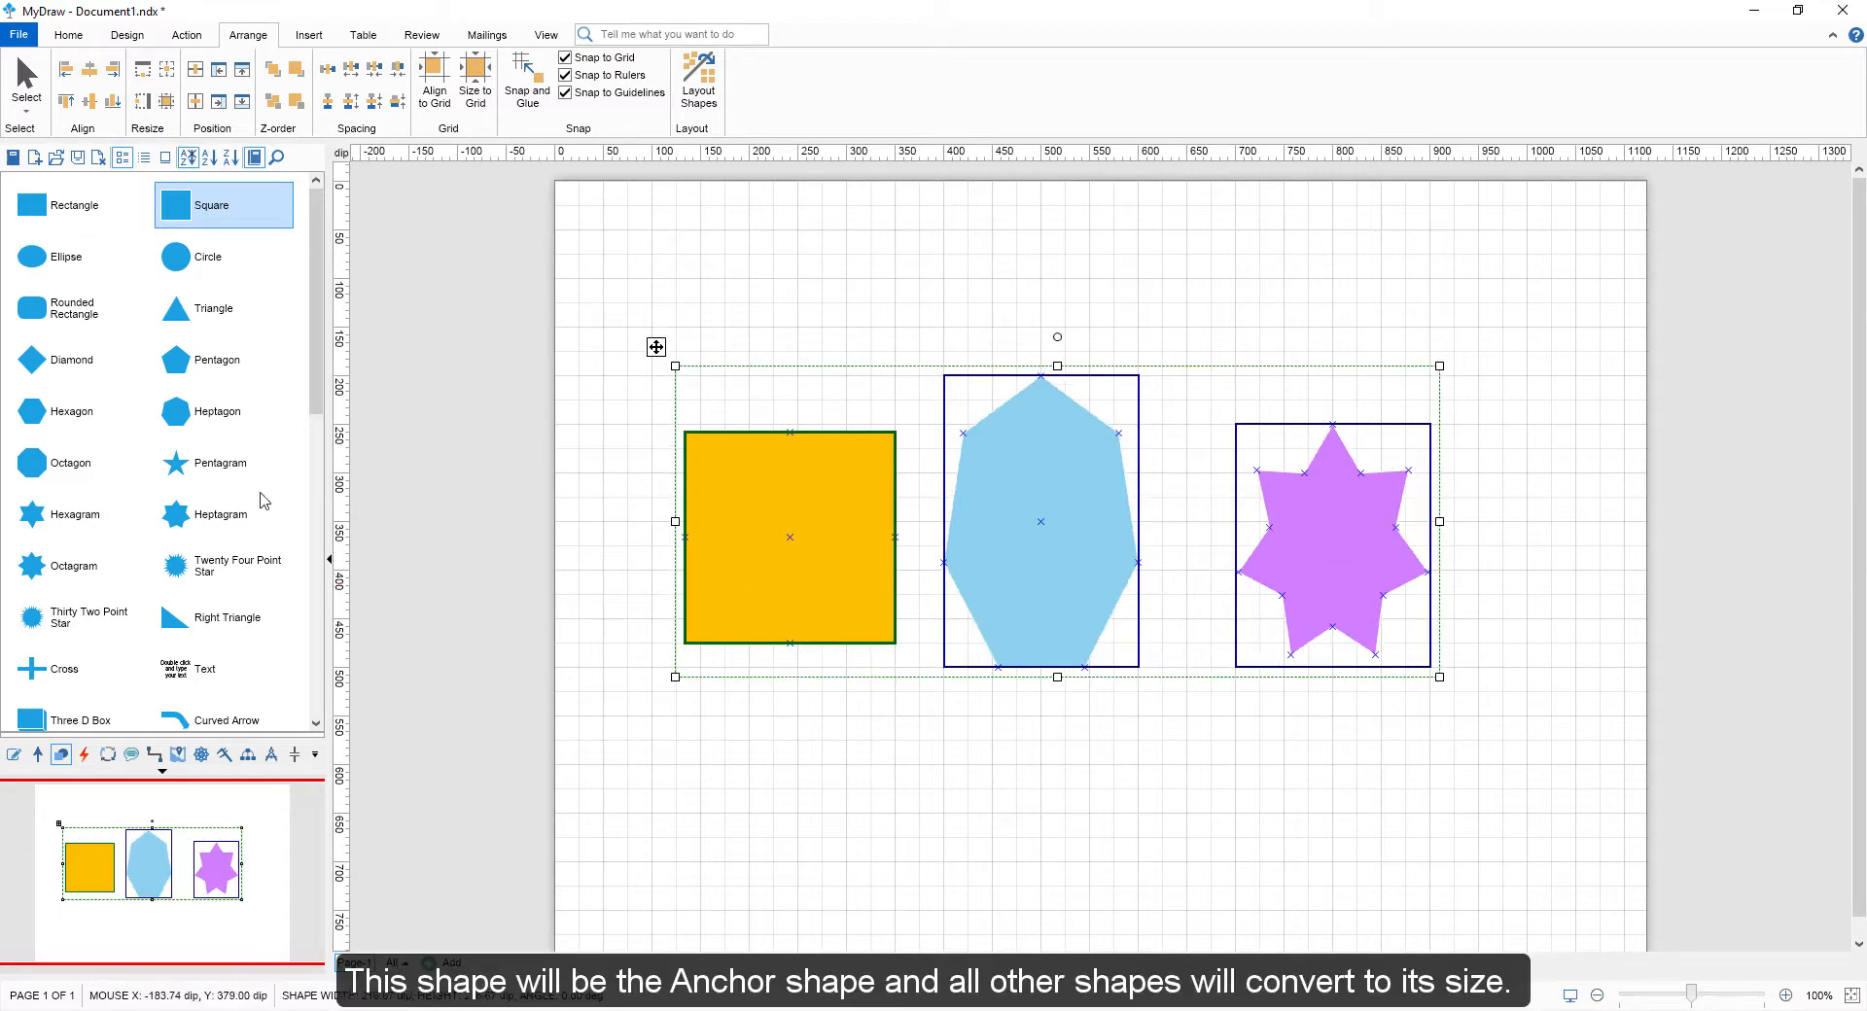
Step: Resize the heptagon and star to the gold square's dimensions with Make Same Size
{"action": "left_click", "coordinate": [167, 68]}
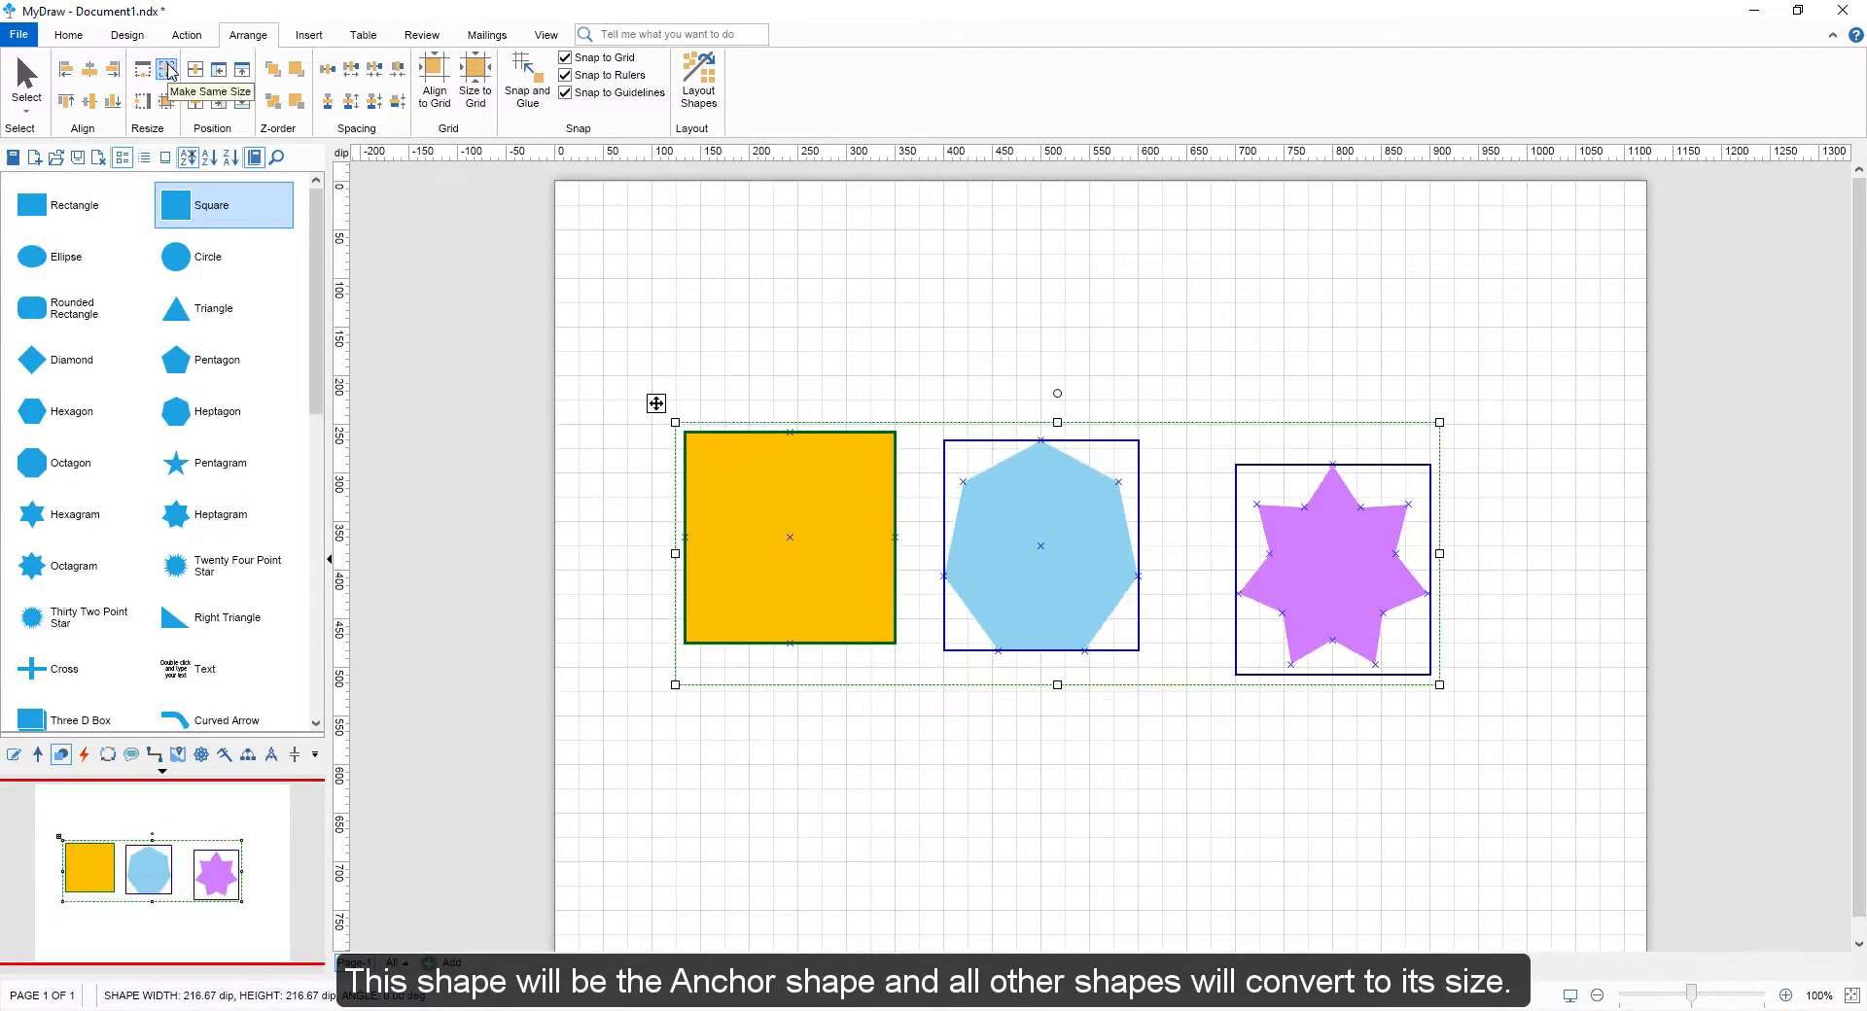
{"action": "left_click", "coordinate": [167, 70]}
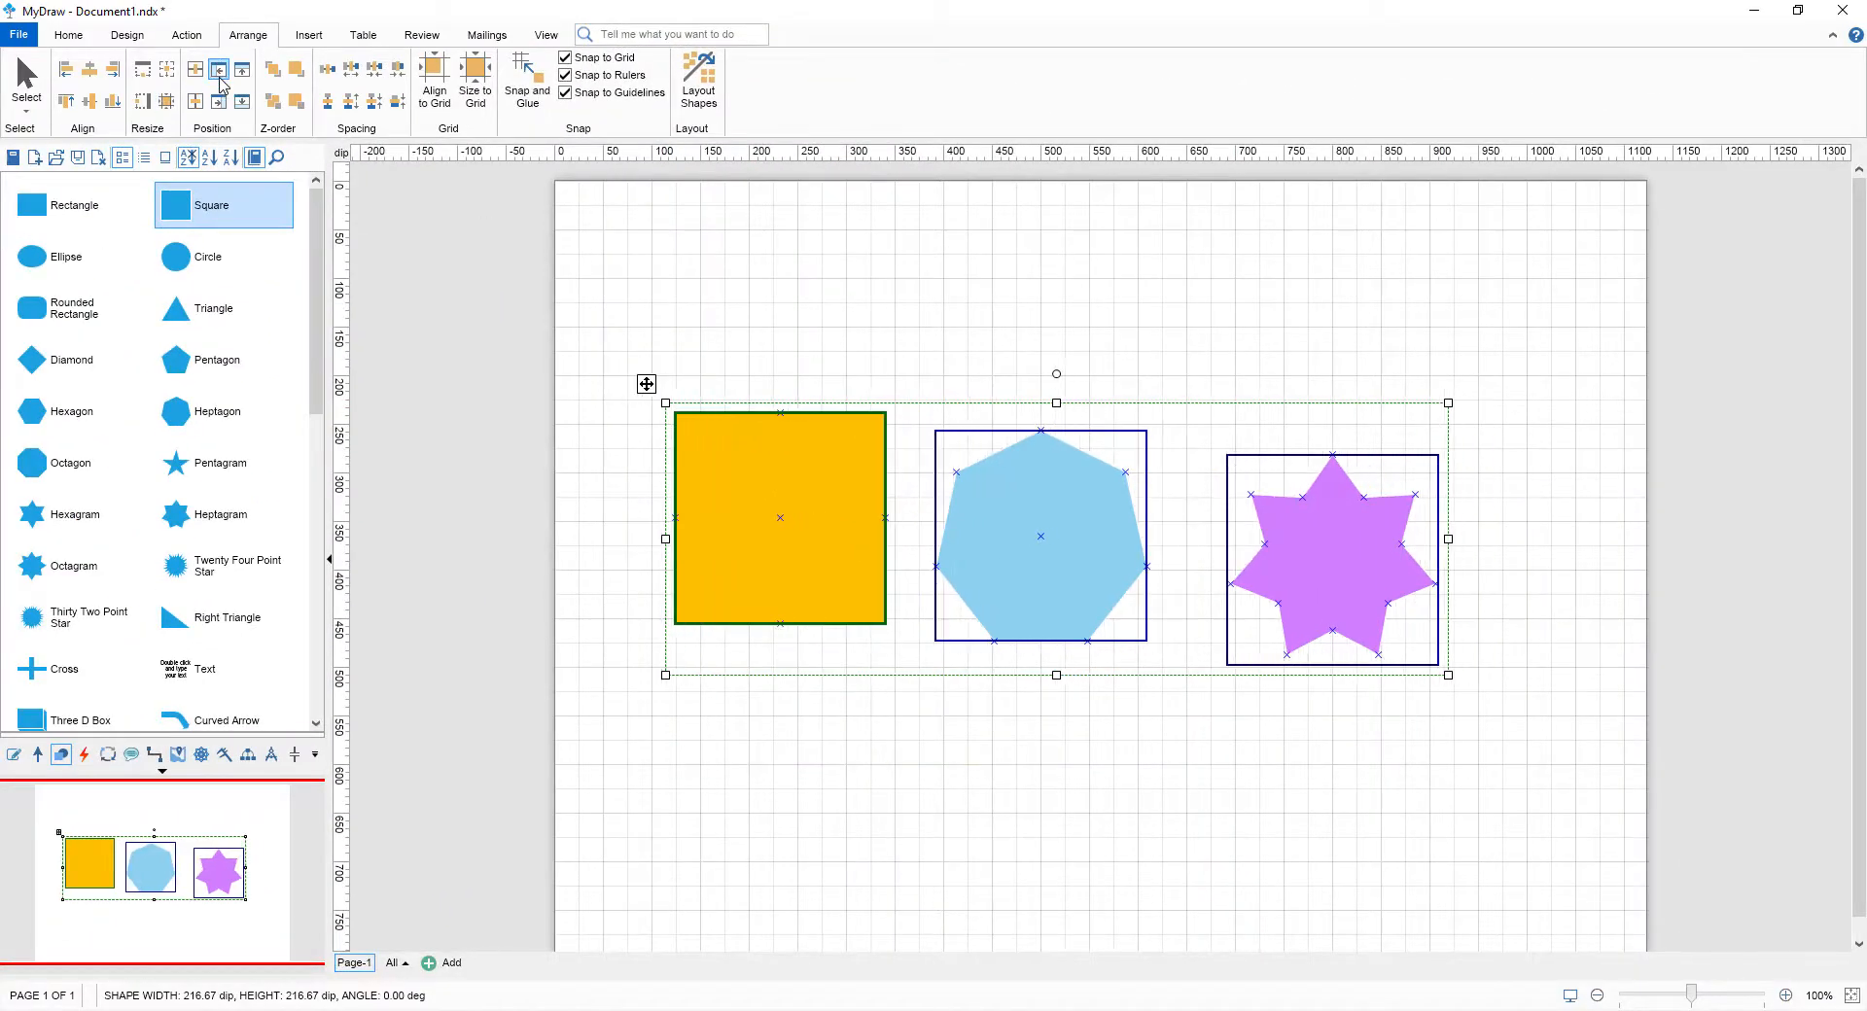
{"action": "left_click", "coordinate": [241, 101]}
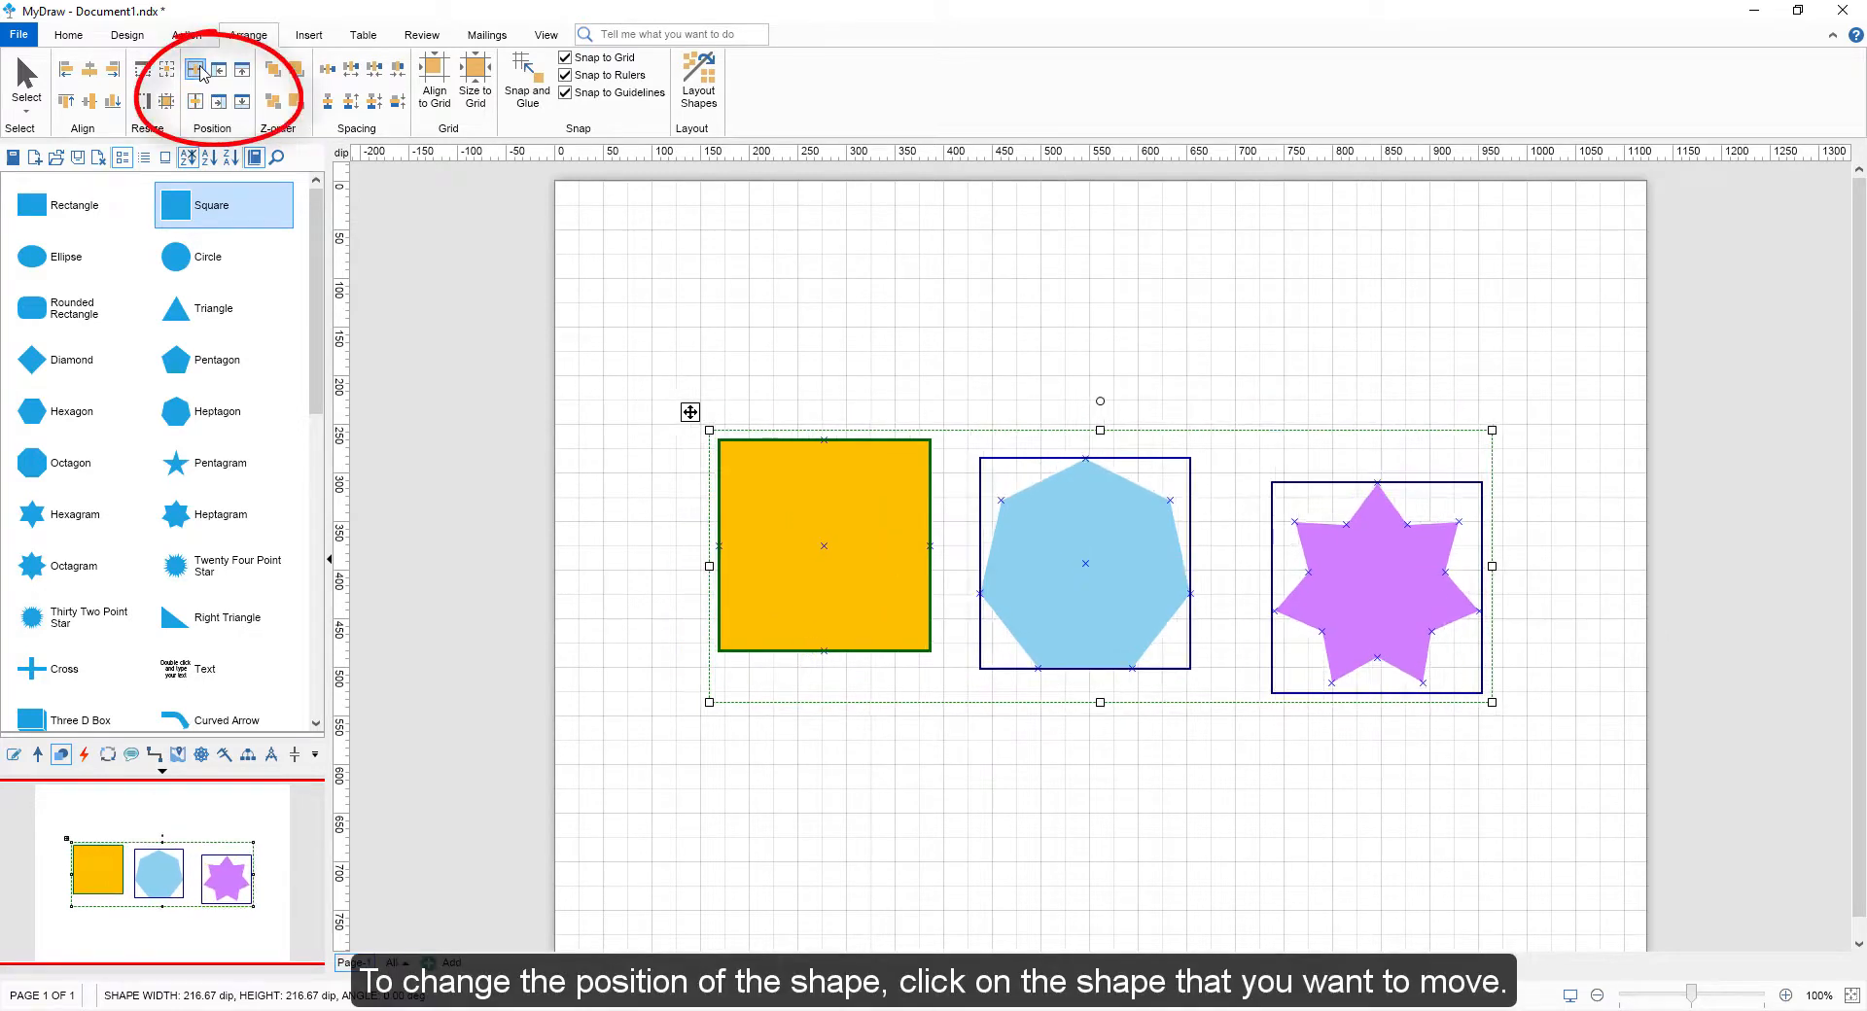
Step: Select only the heptagon and nudge it rightward until it overlaps the star
{"action": "left_click", "coordinate": [1083, 564]}
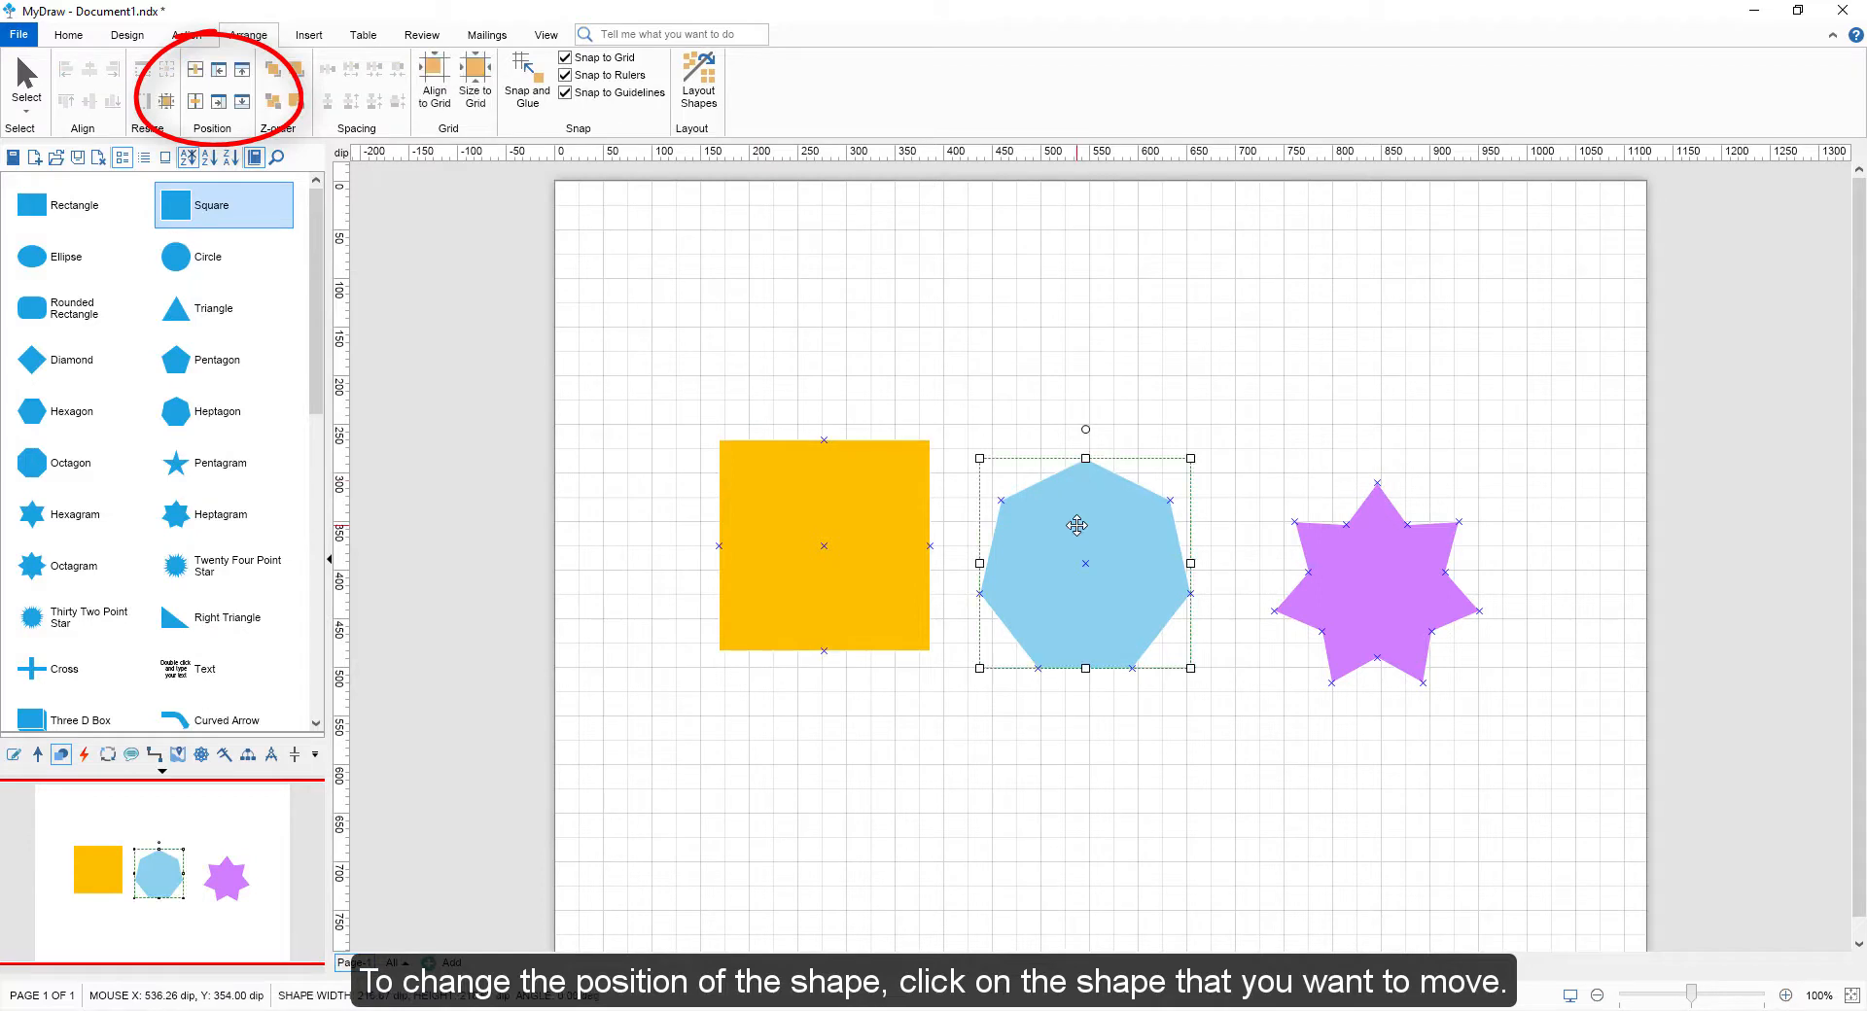
{"action": "left_click", "coordinate": [220, 103]}
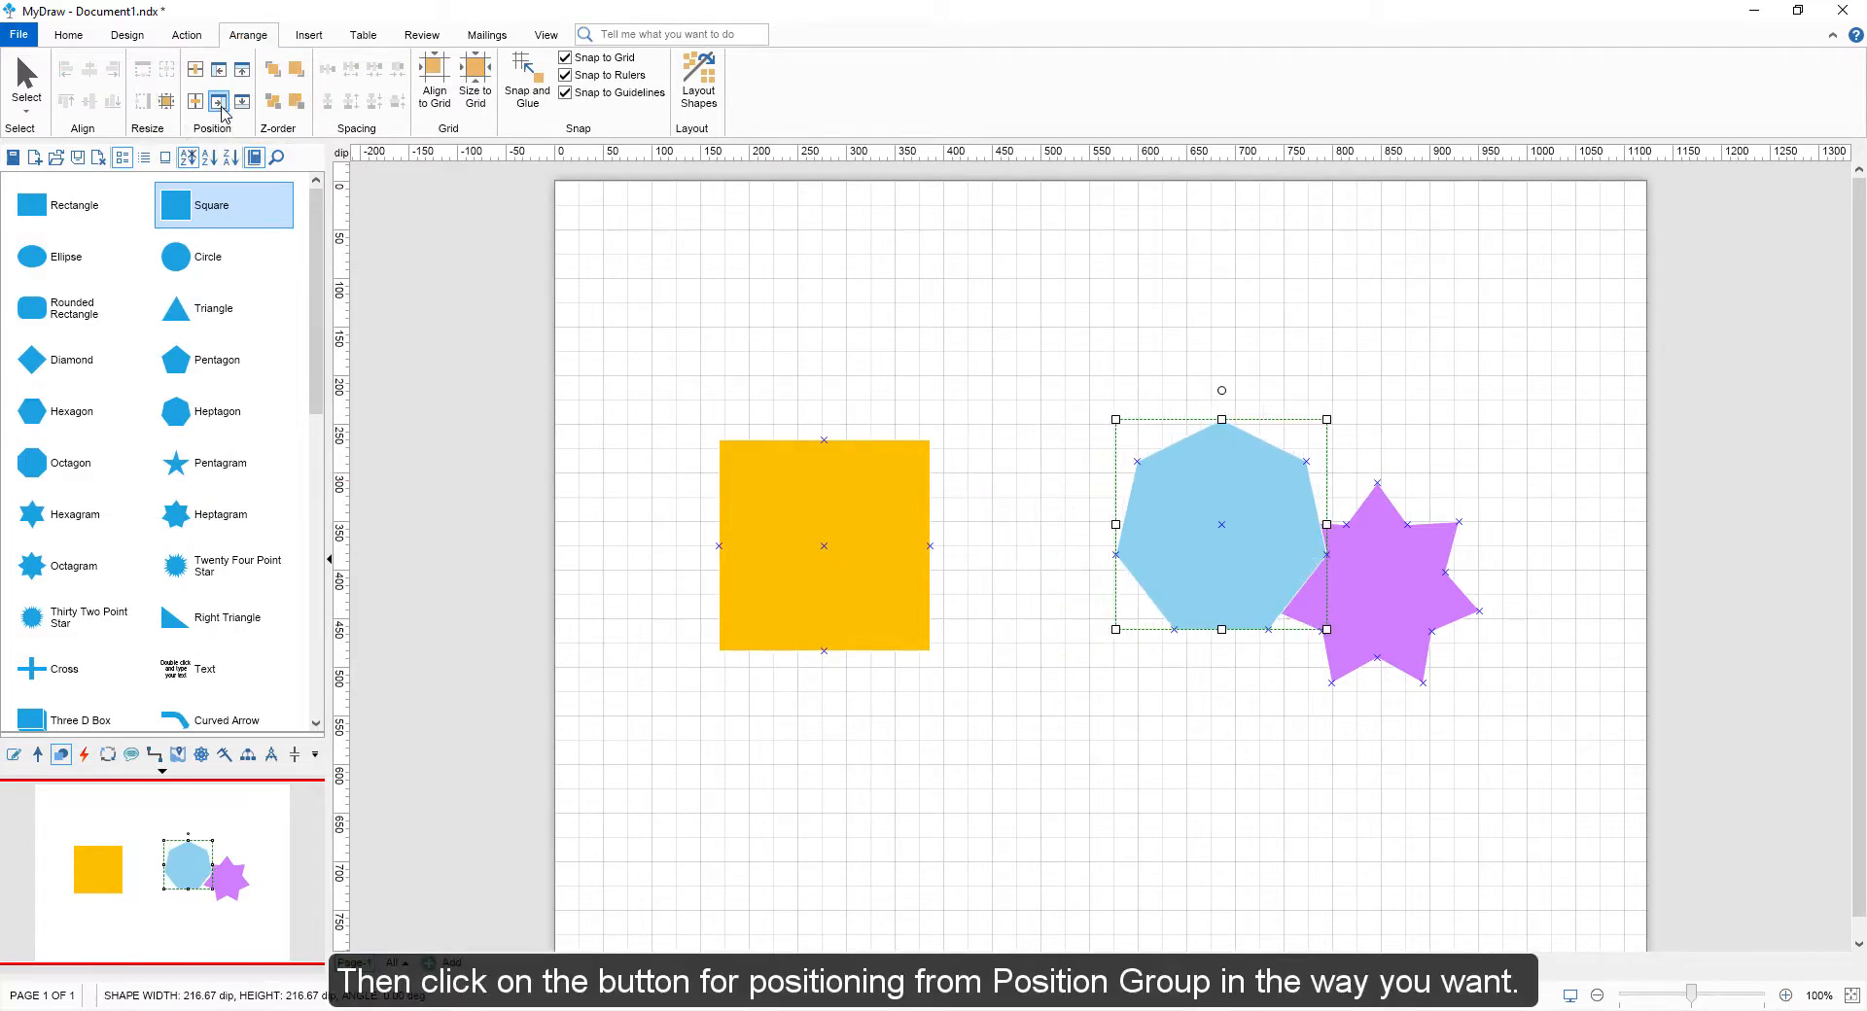
{"action": "left_click", "coordinate": [241, 101]}
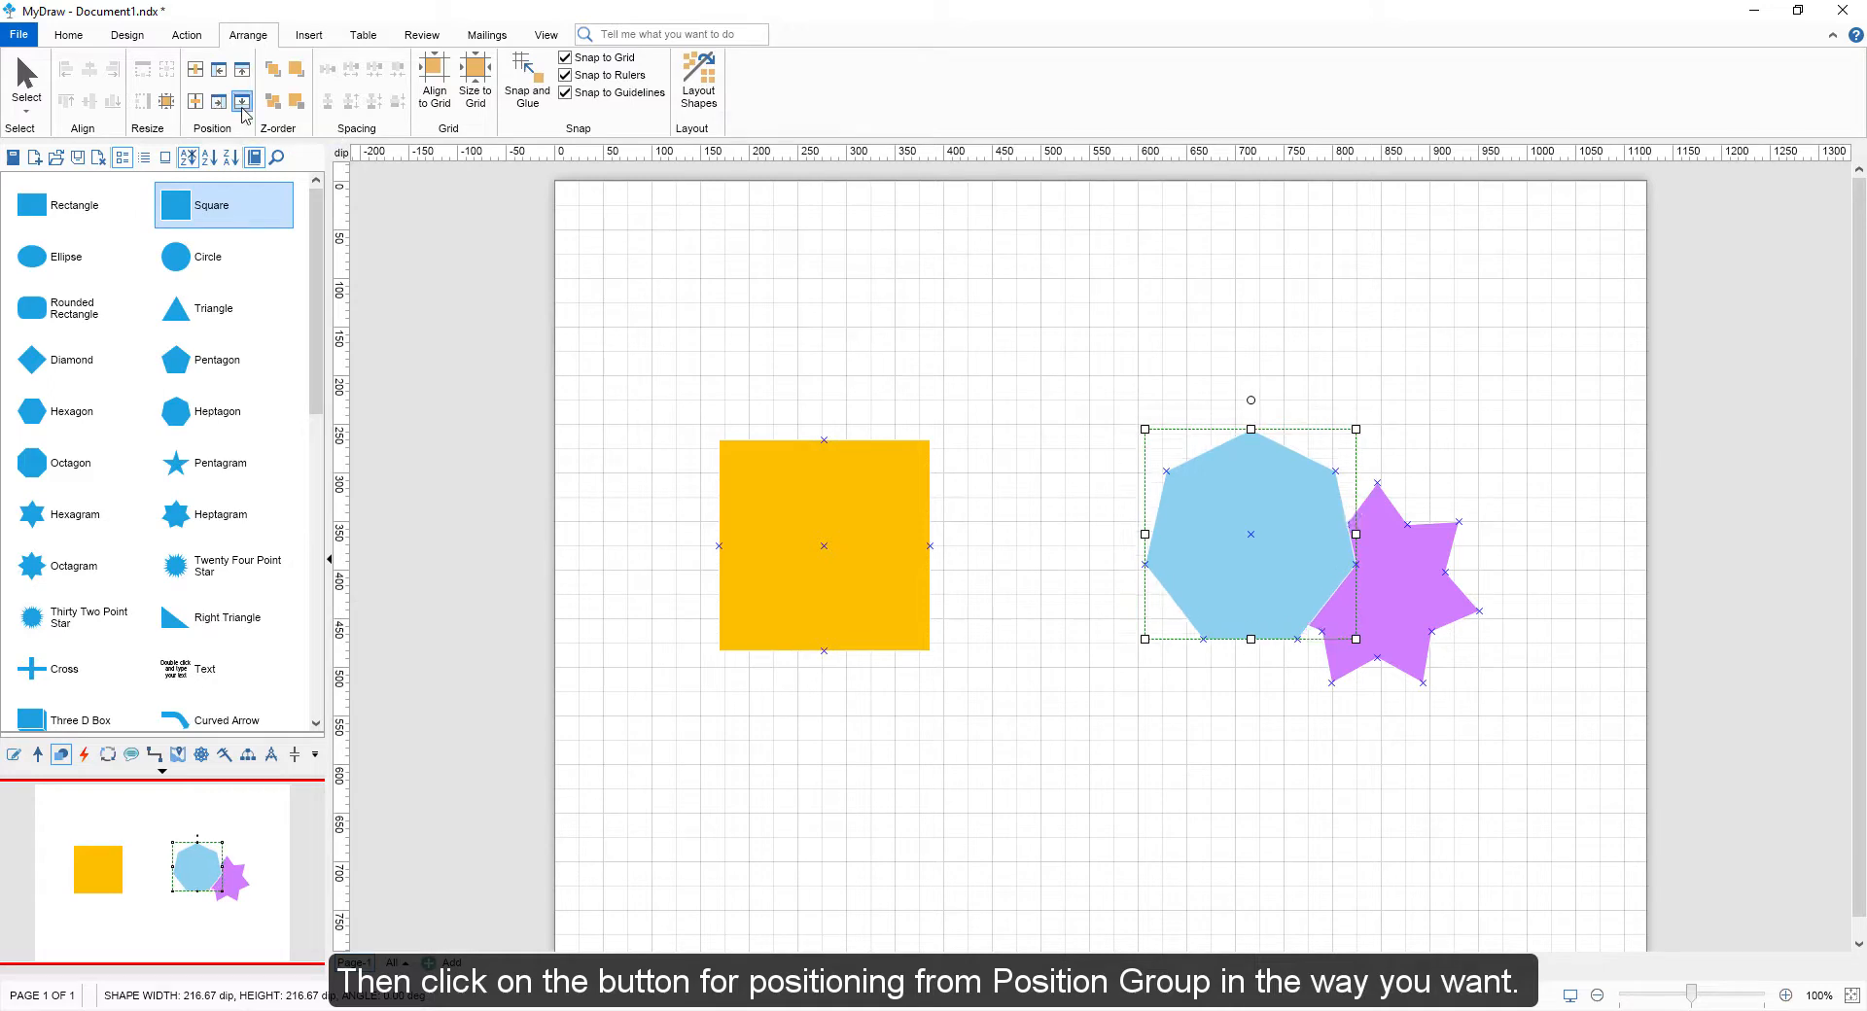
{"action": "left_click", "coordinate": [195, 70]}
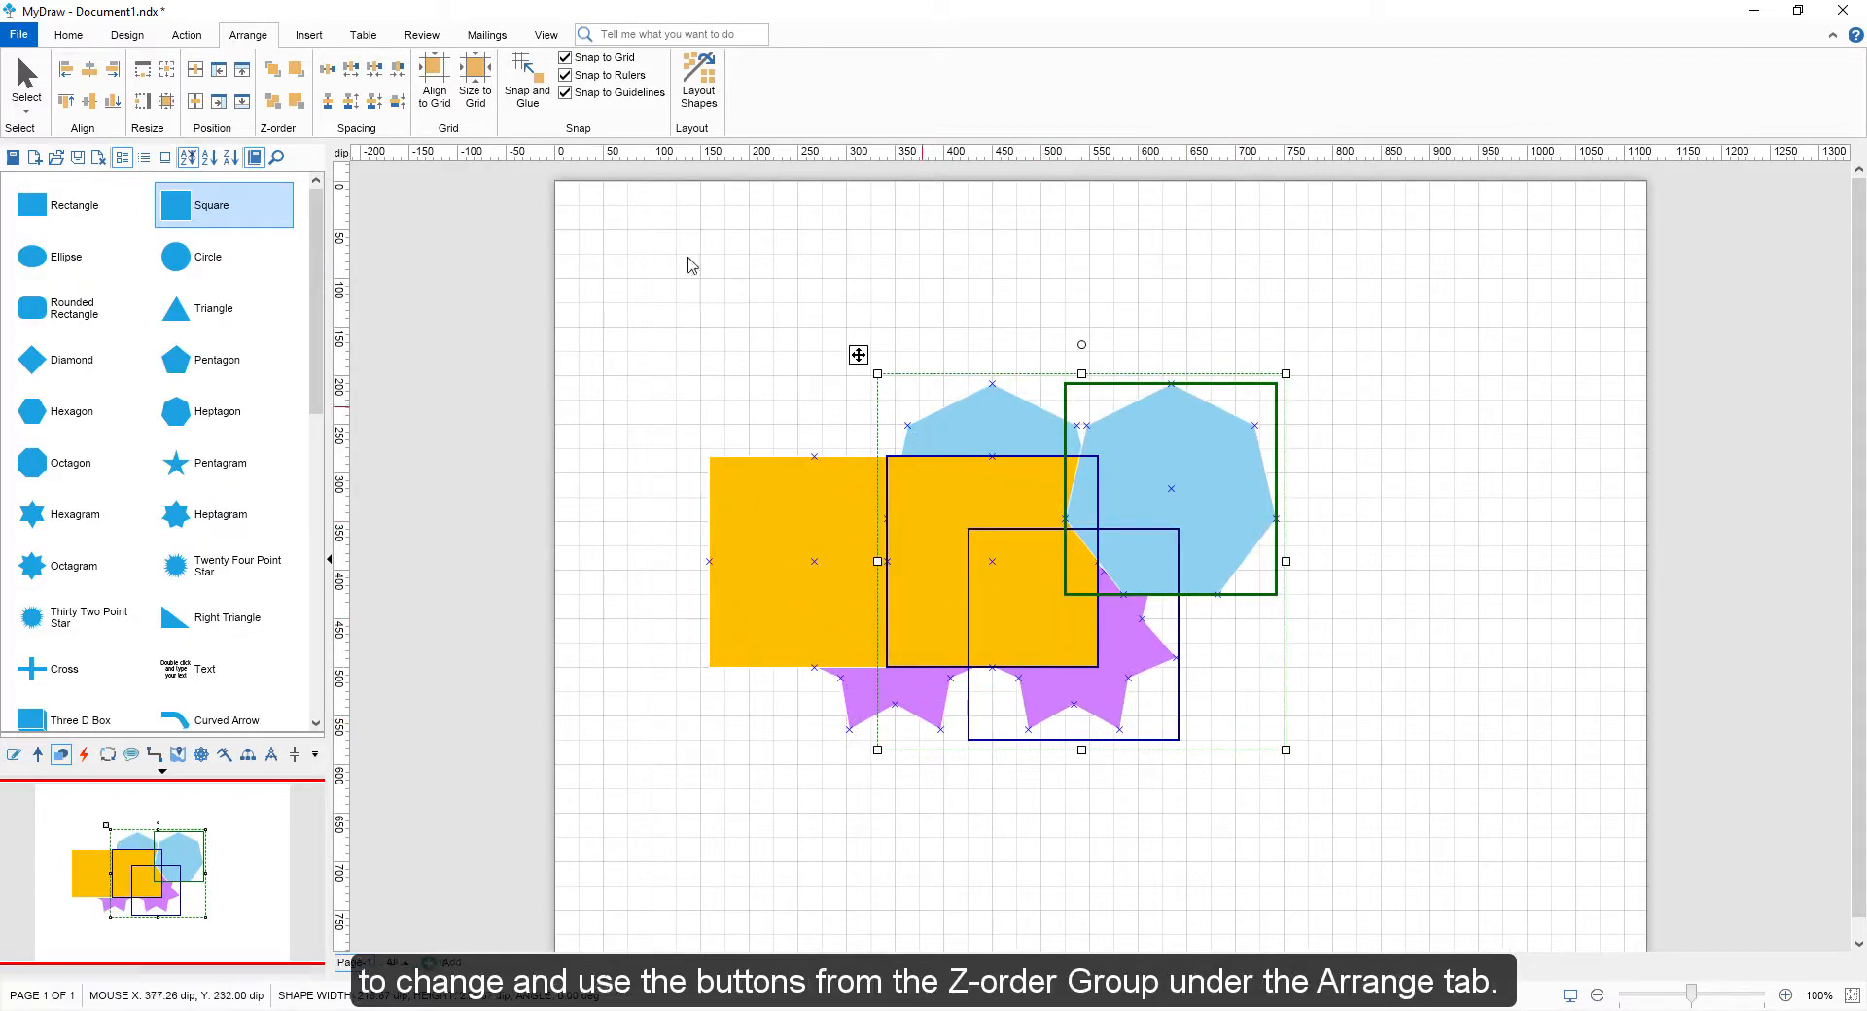
{"action": "mouse_move", "coordinate": [270, 70]}
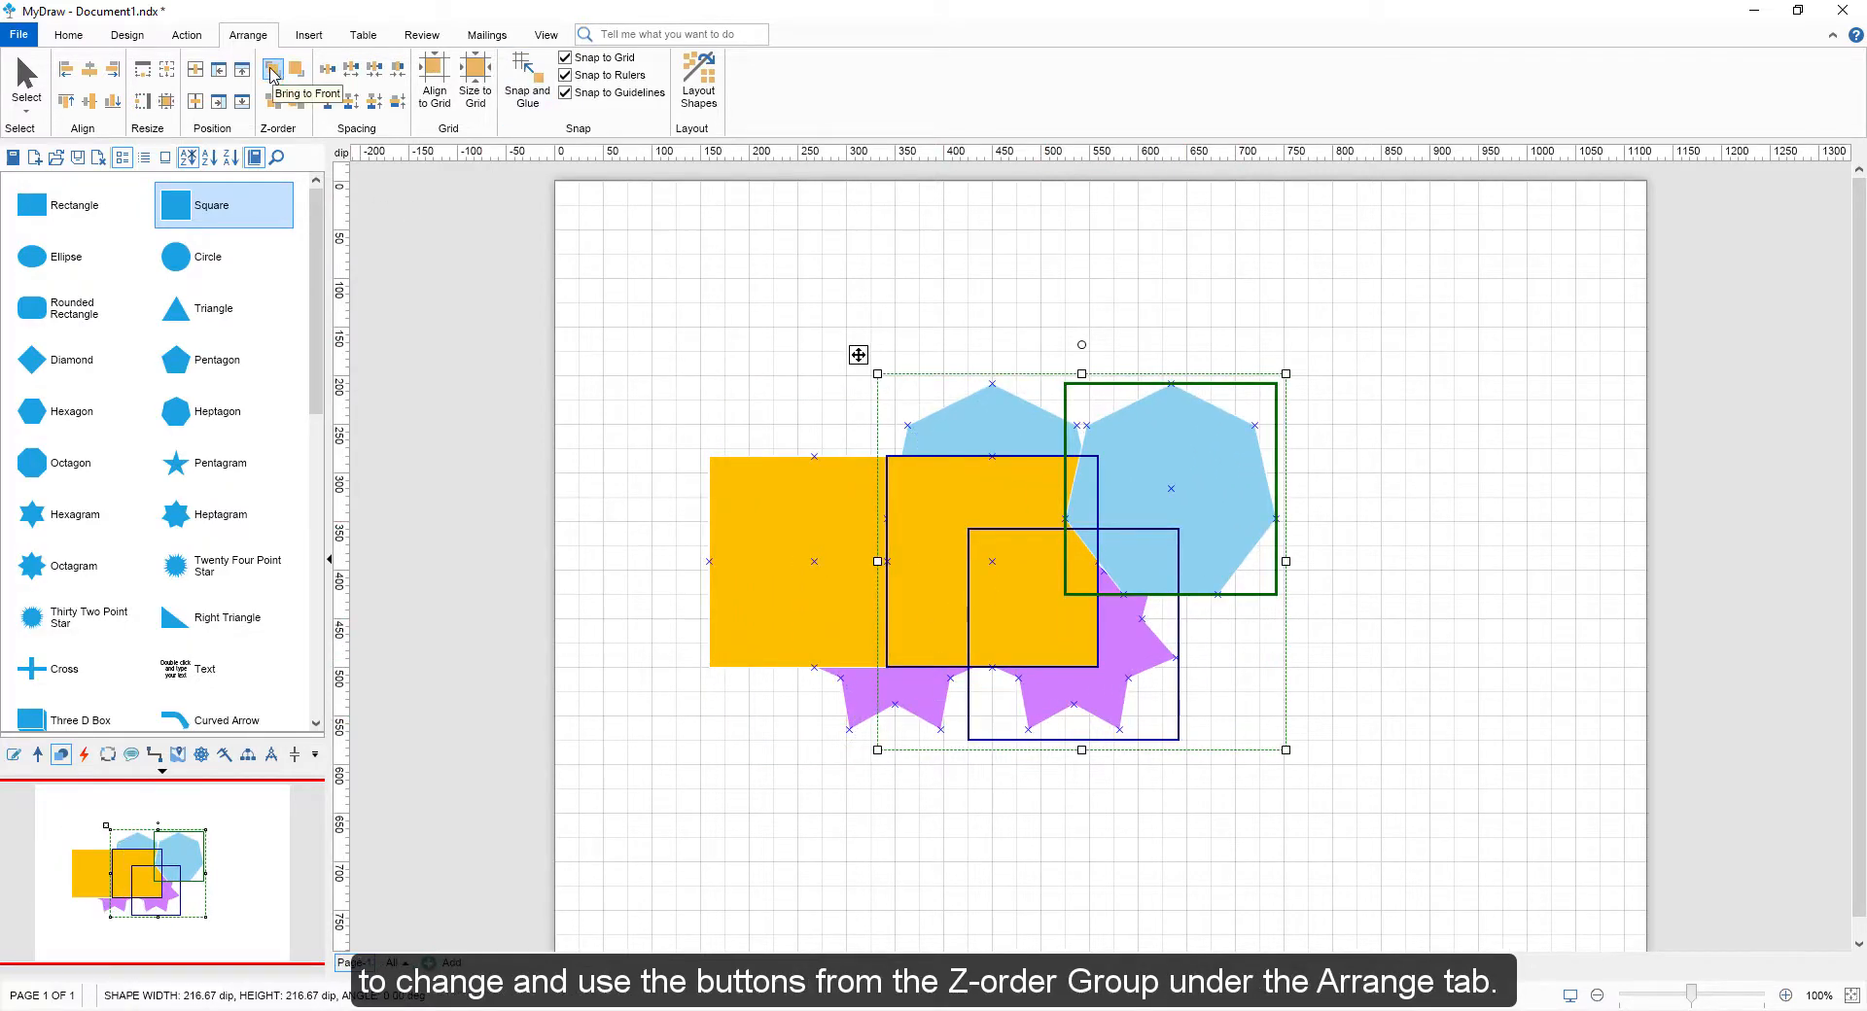
Step: Bring the selected shapes to the front, then send them back one level
{"action": "left_click", "coordinate": [293, 99]}
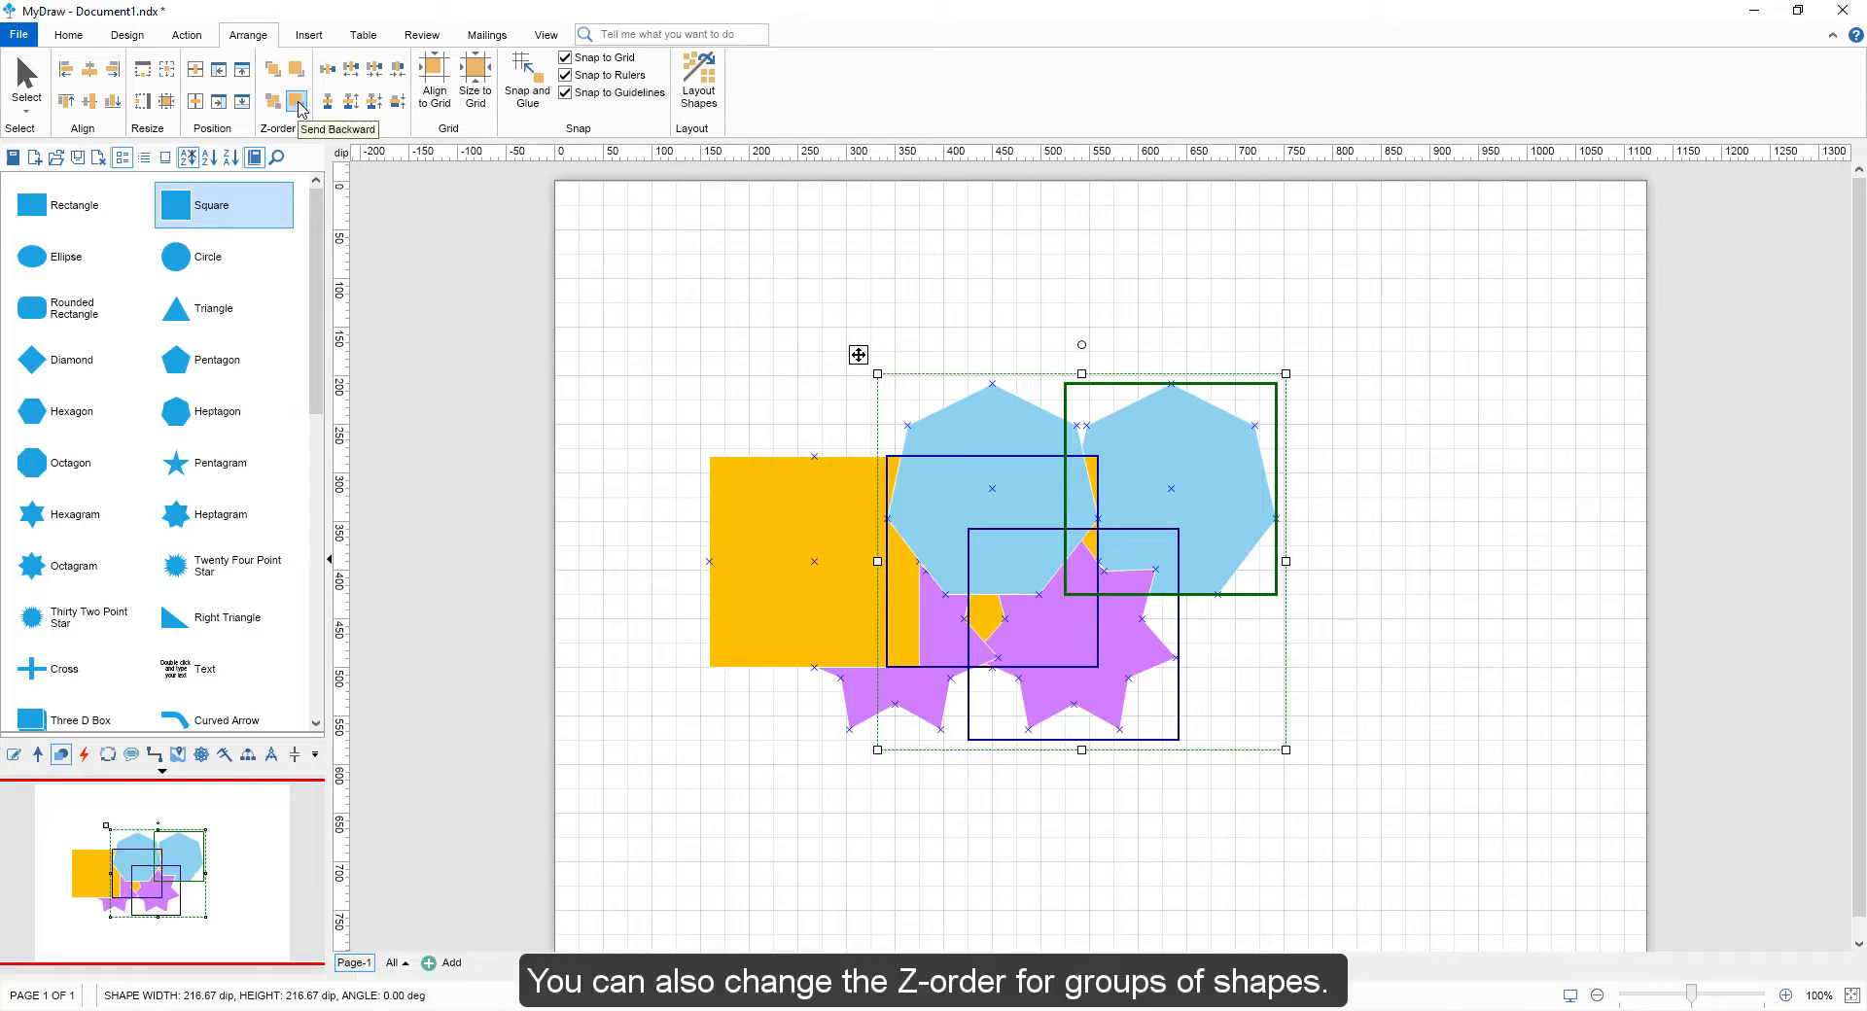
{"action": "left_click", "coordinate": [289, 101]}
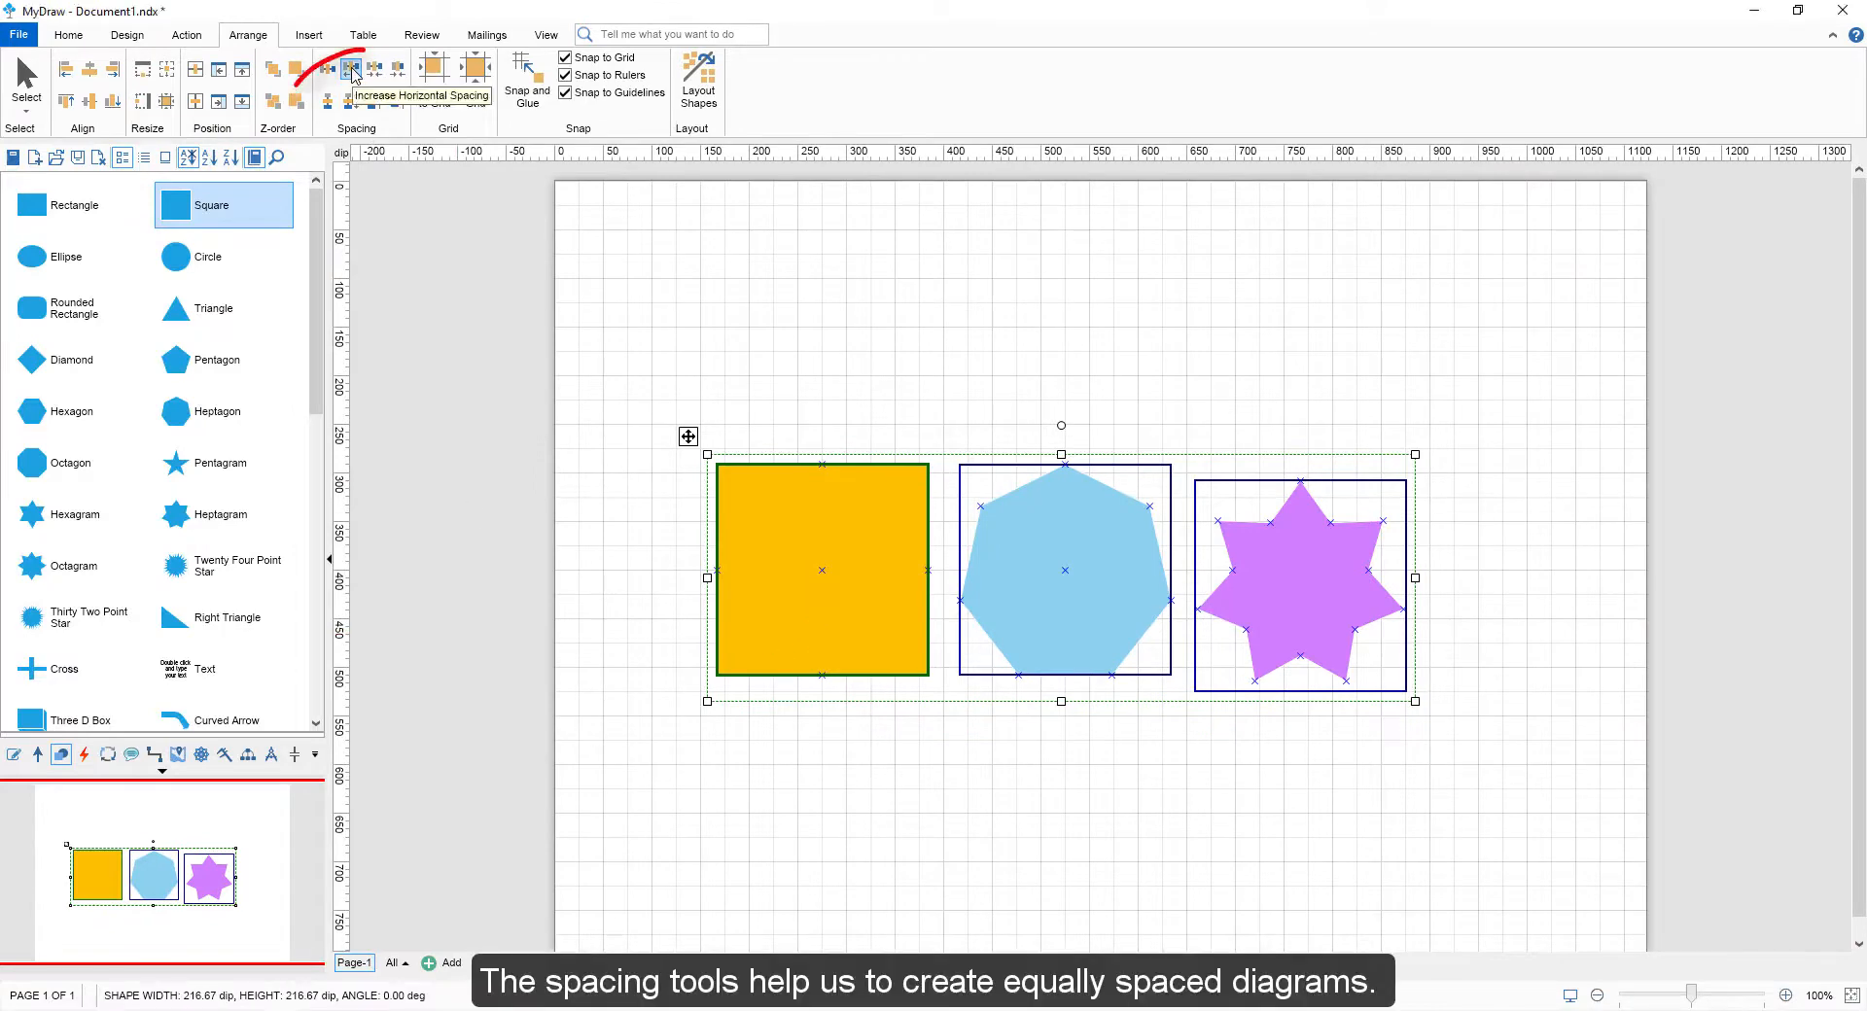
Step: Adjust horizontal and vertical gaps, then make the horizontal spacing equal
{"action": "left_click", "coordinate": [352, 68]}
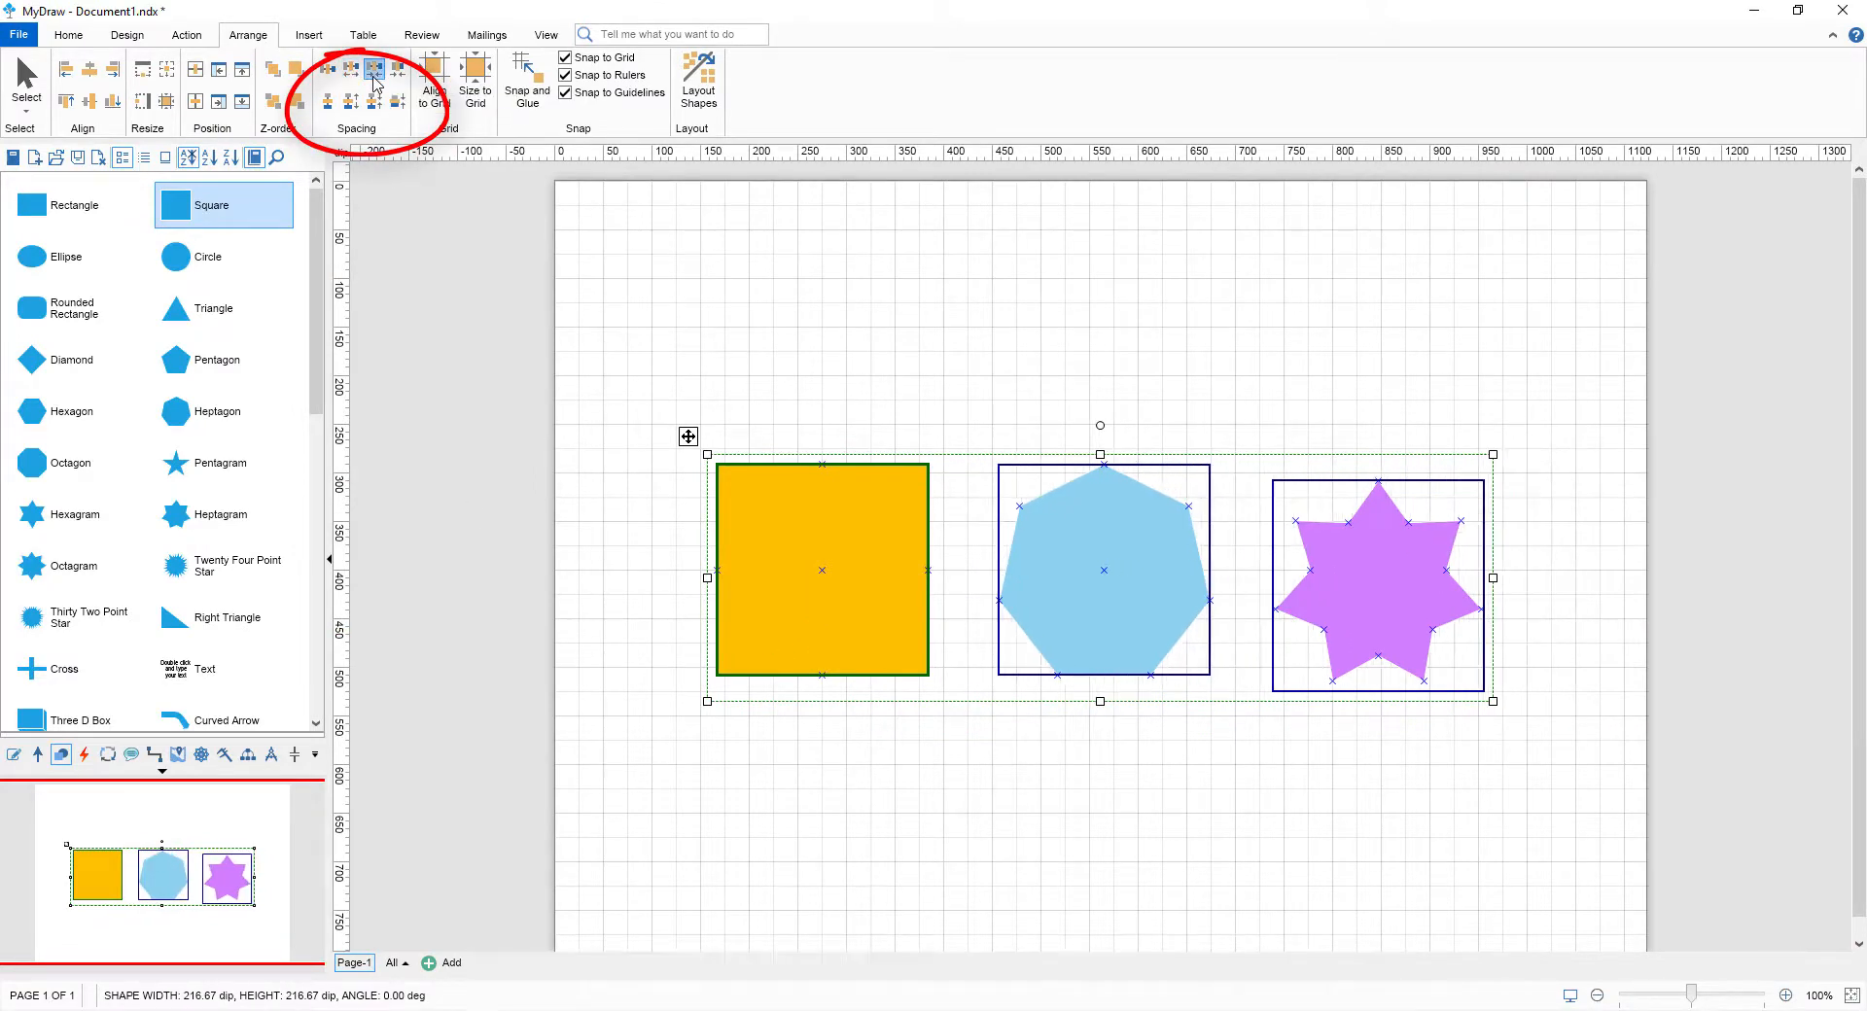
{"action": "left_click", "coordinate": [375, 70]}
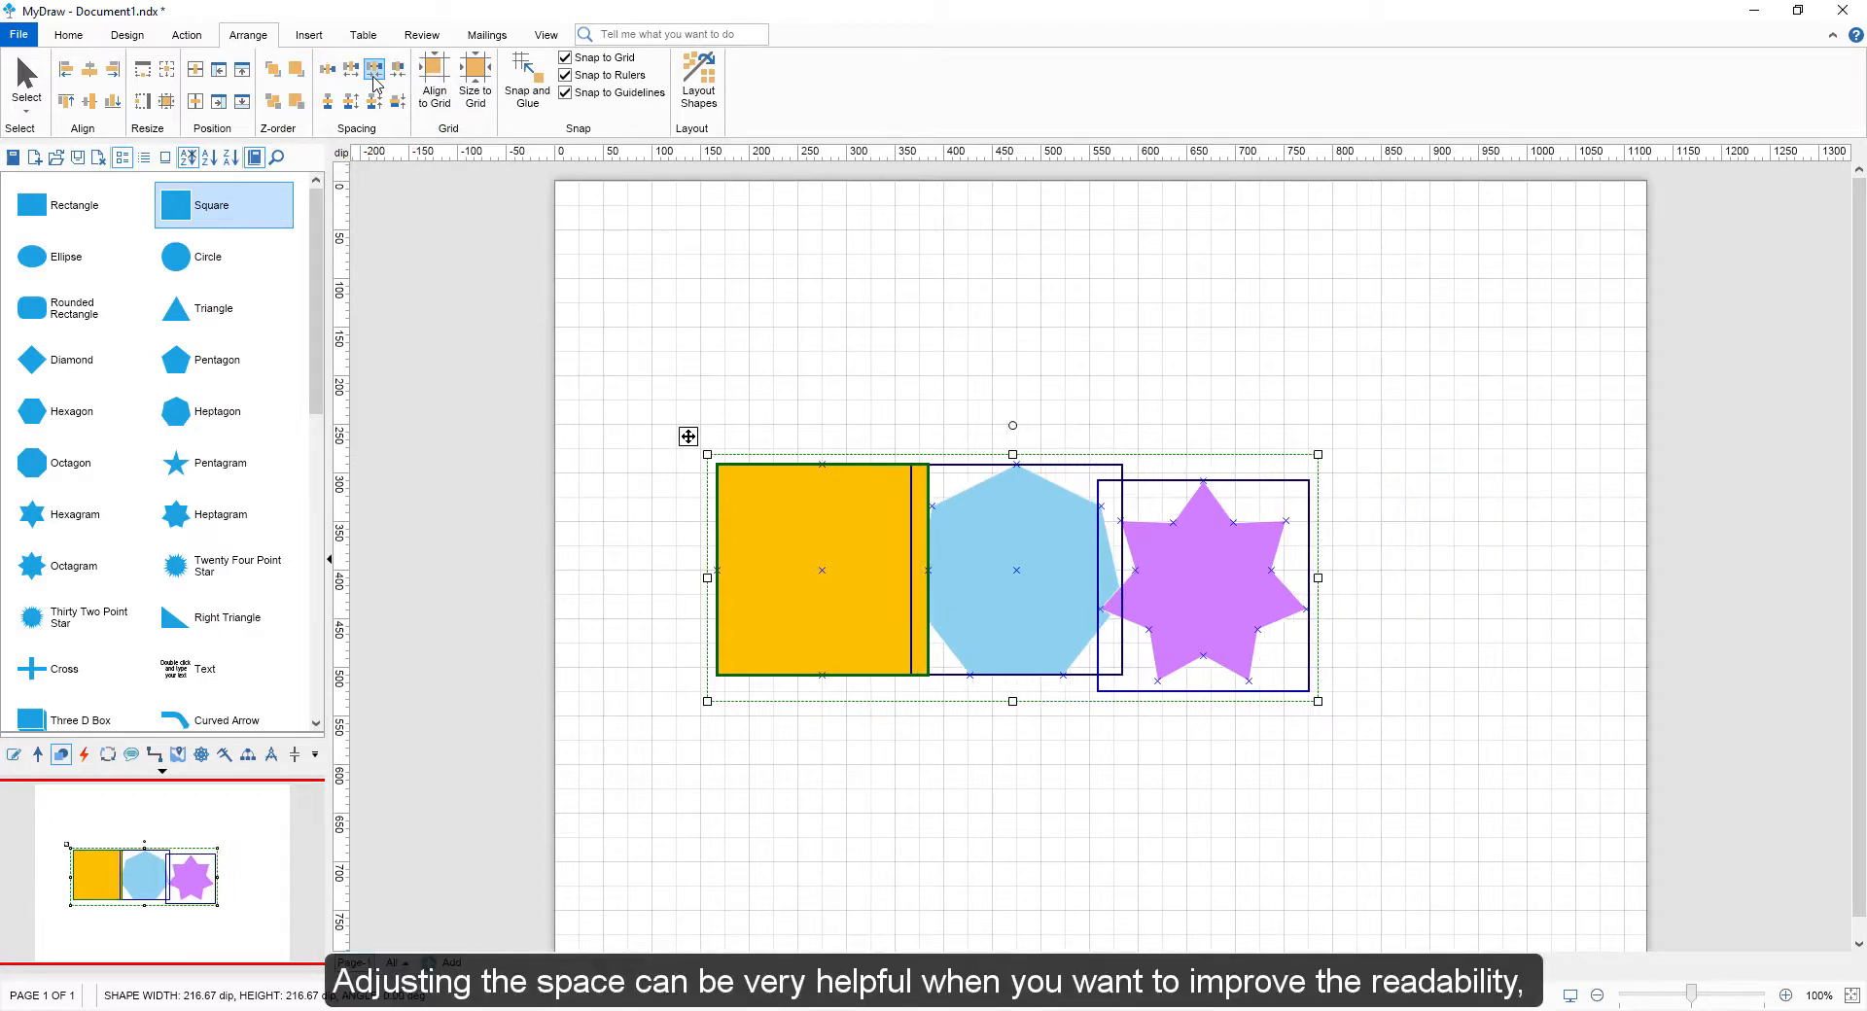
{"action": "left_click", "coordinate": [373, 101]}
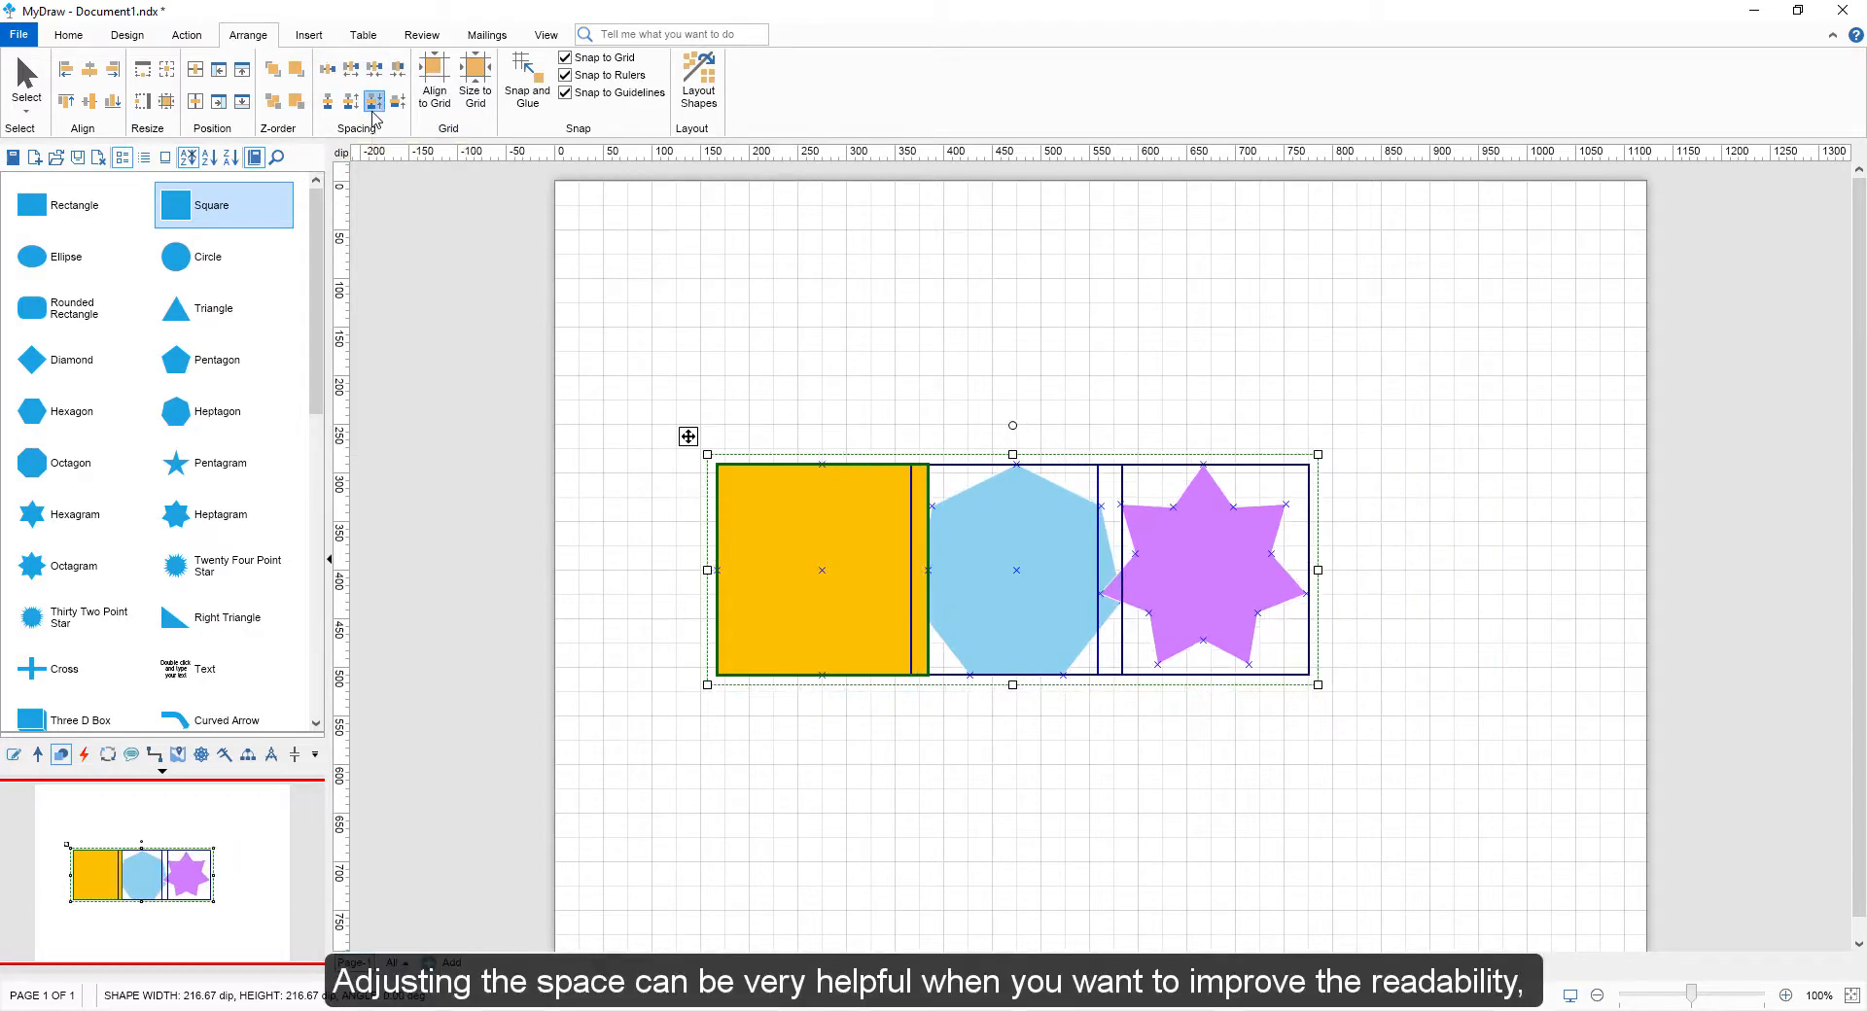
{"action": "left_click", "coordinate": [395, 101]}
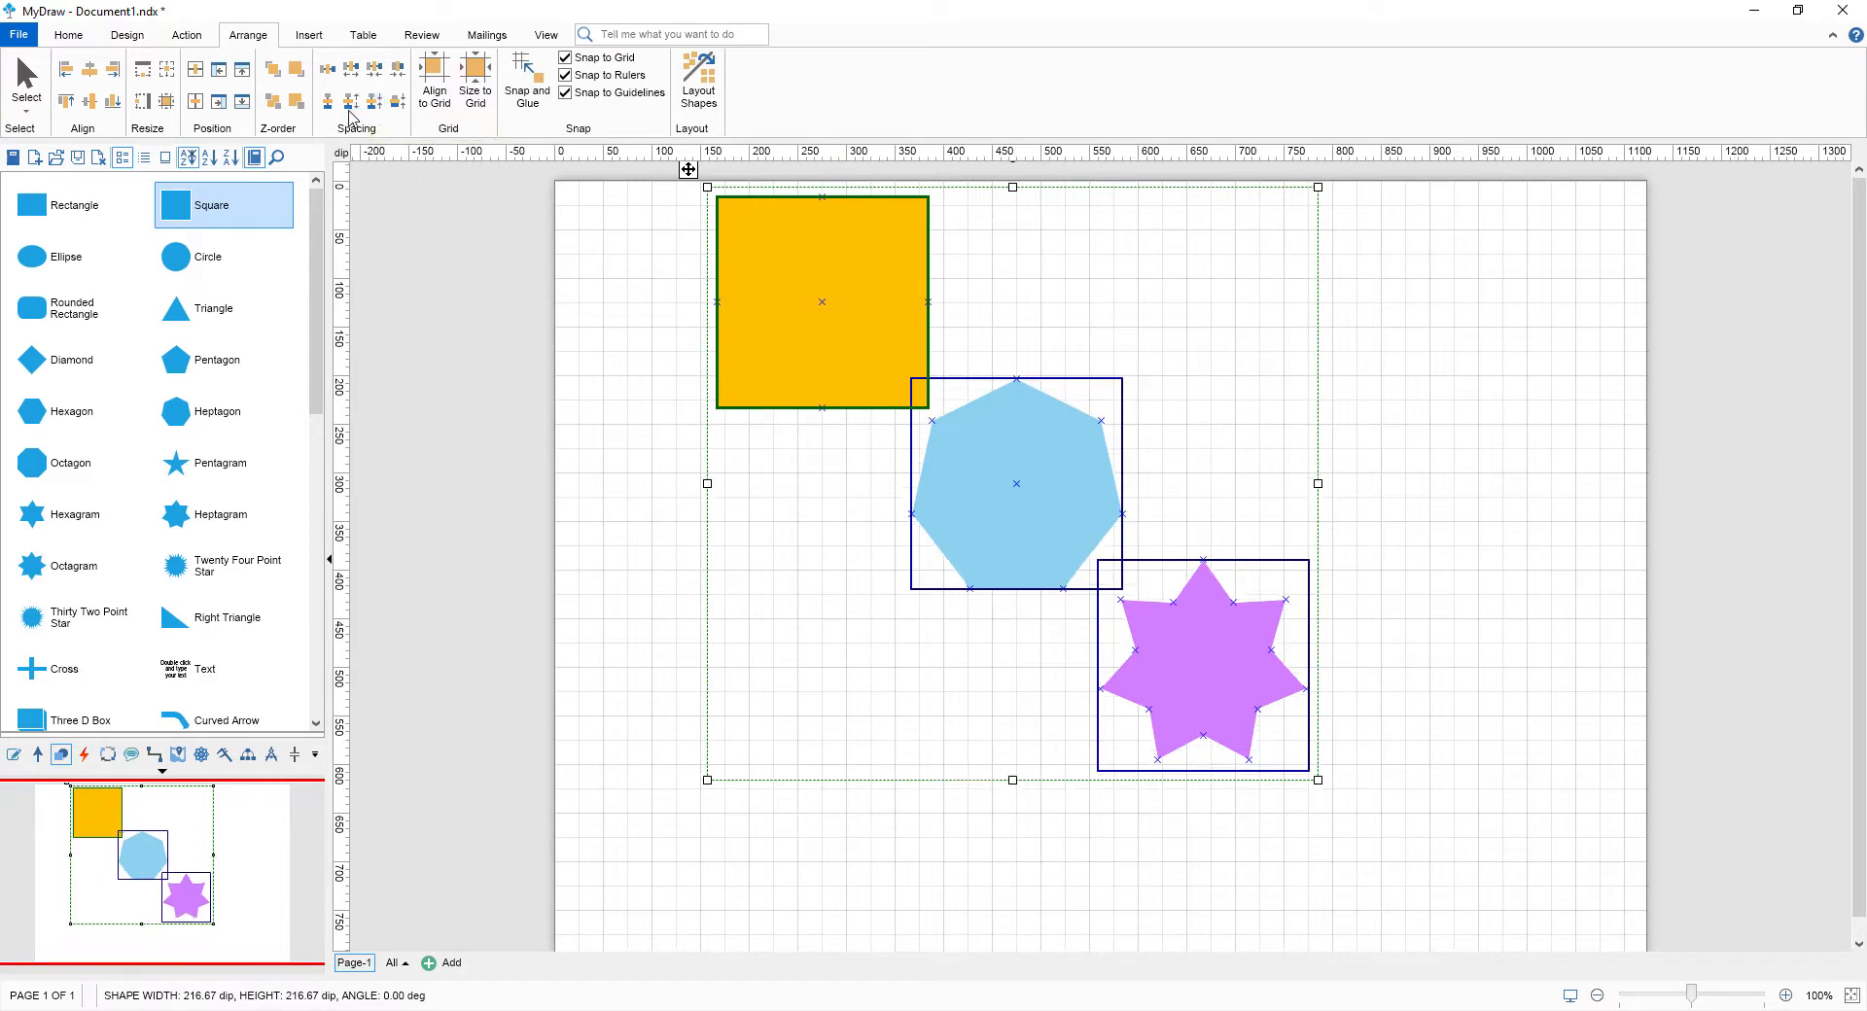
{"action": "left_click", "coordinate": [374, 68]}
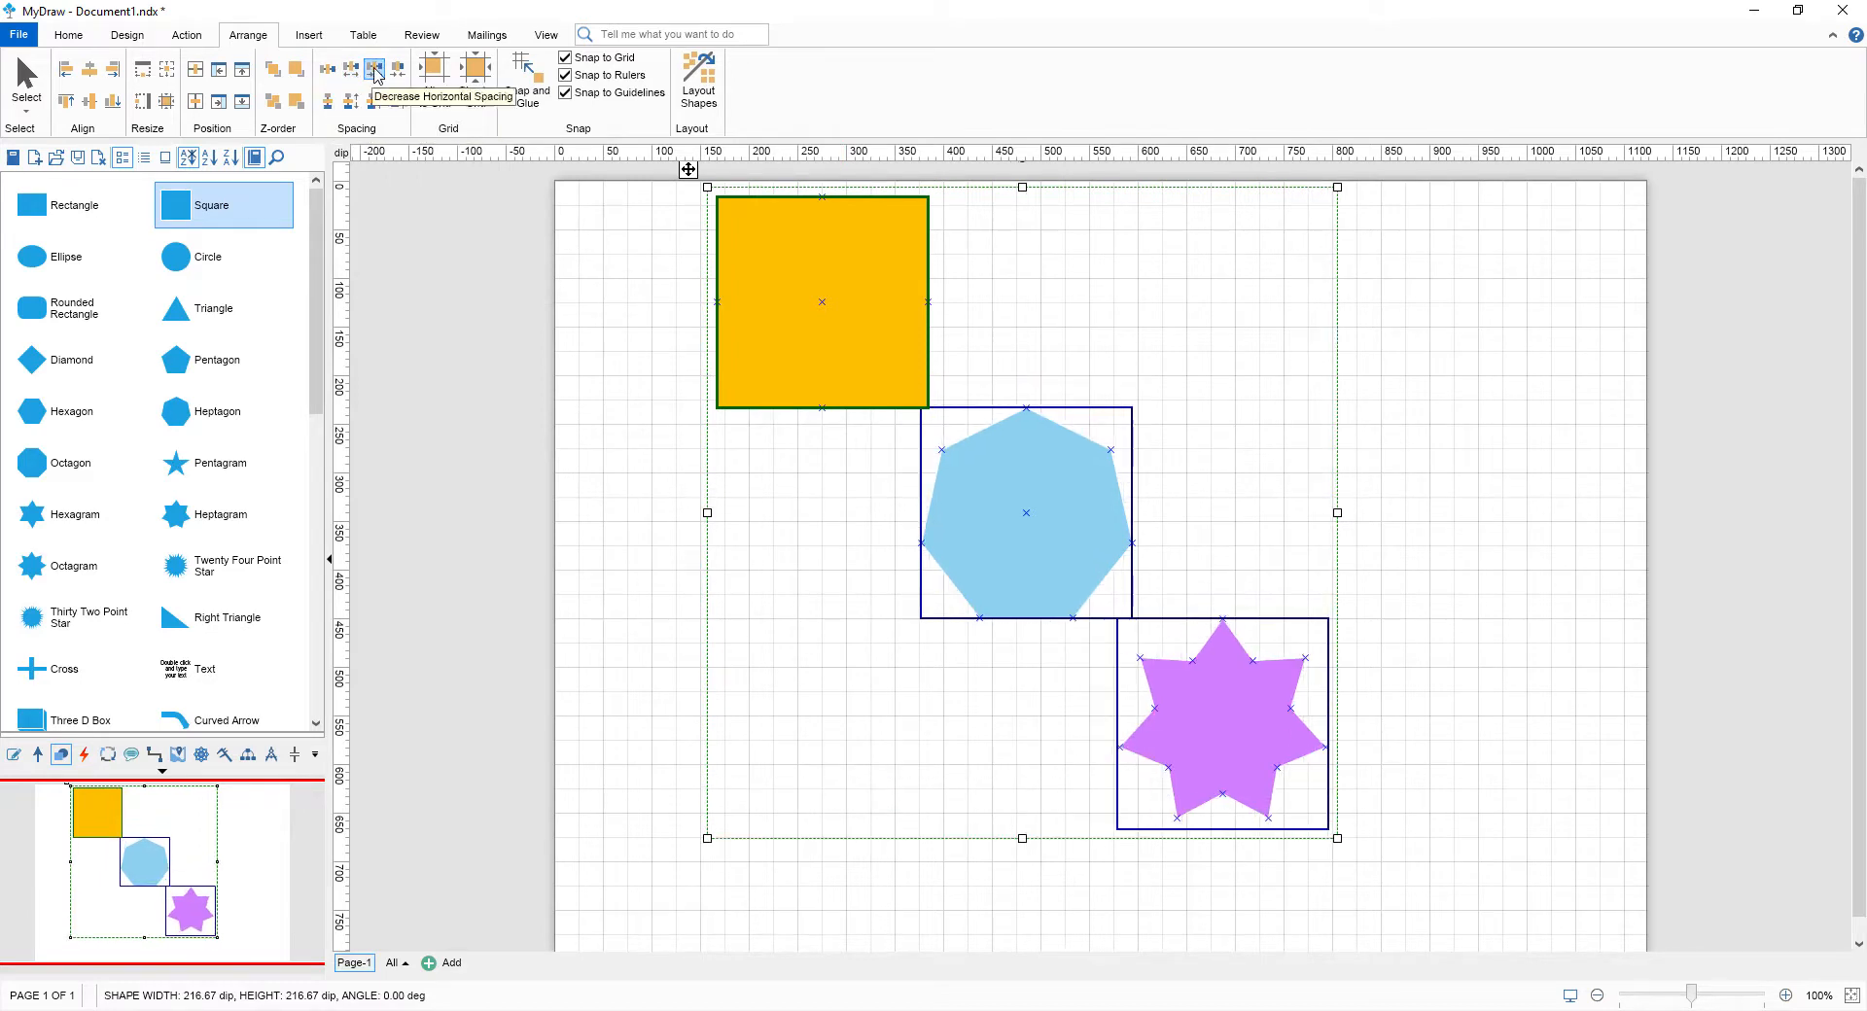
{"action": "left_click", "coordinate": [373, 70]}
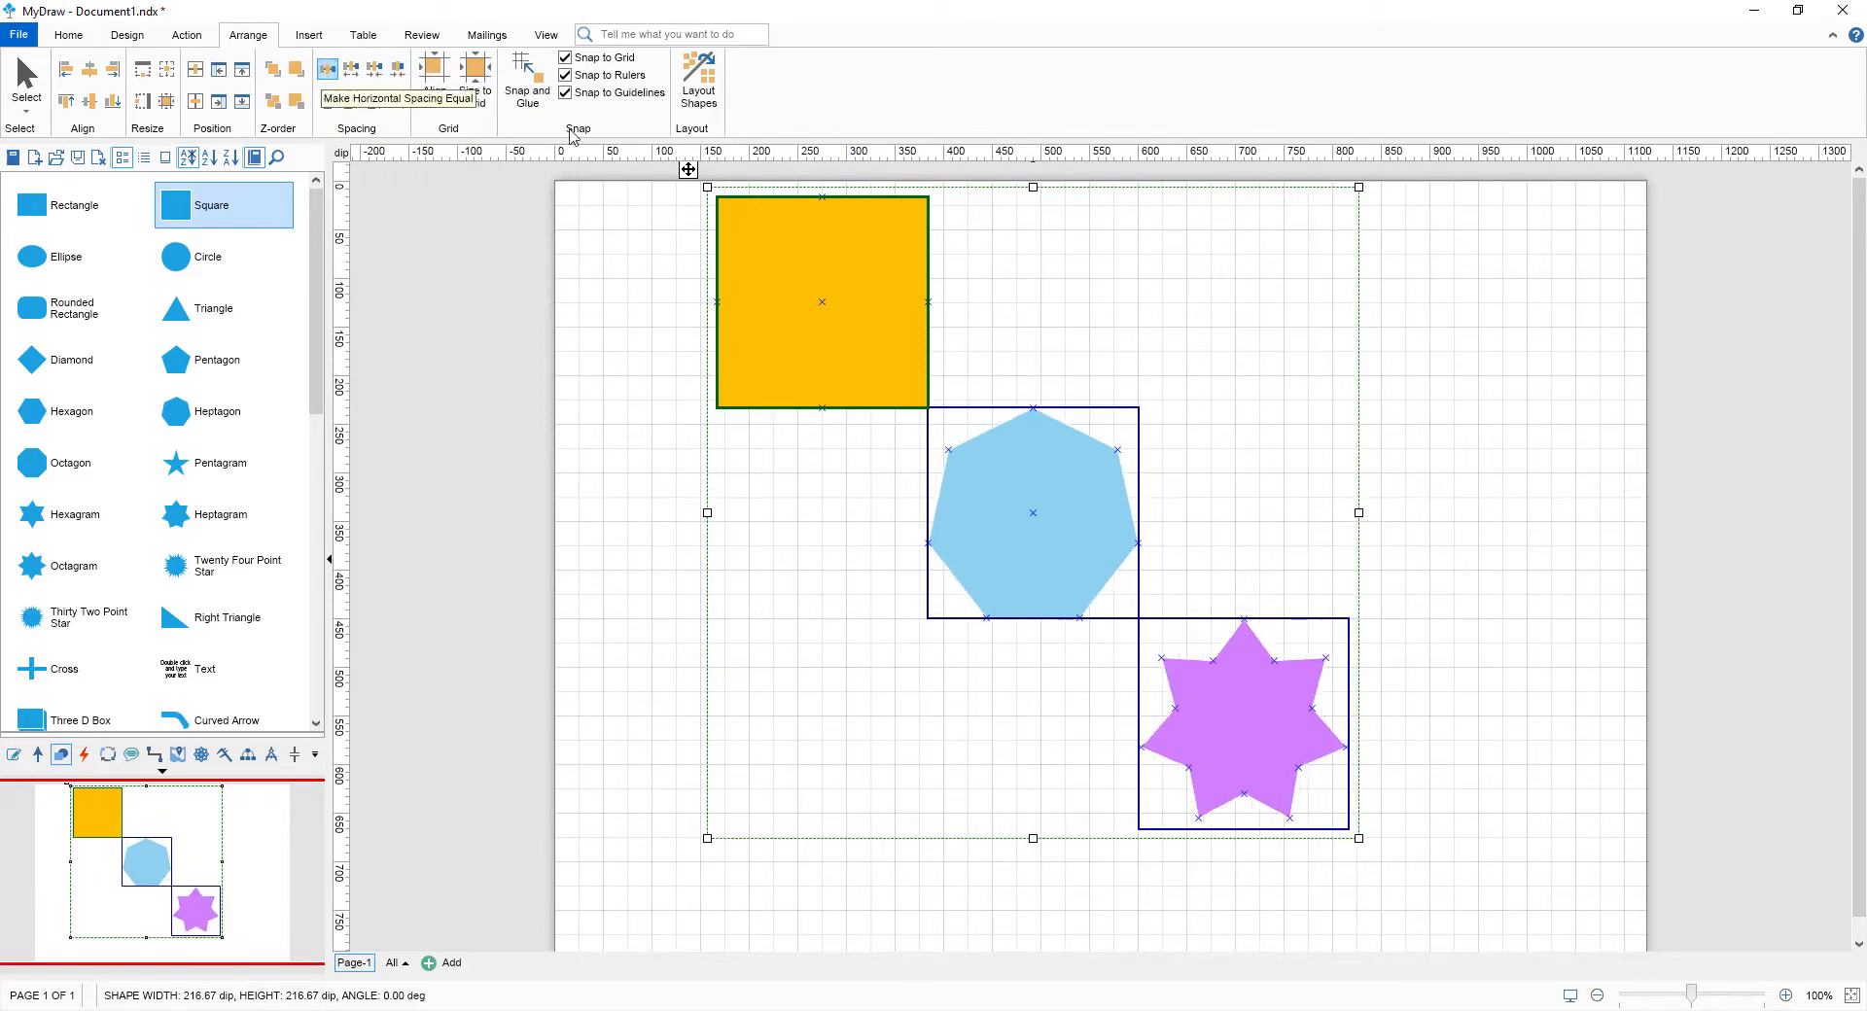
Step: Deselect the shapes and drag on the fresh page's canvas
{"action": "left_click", "coordinate": [630, 426]}
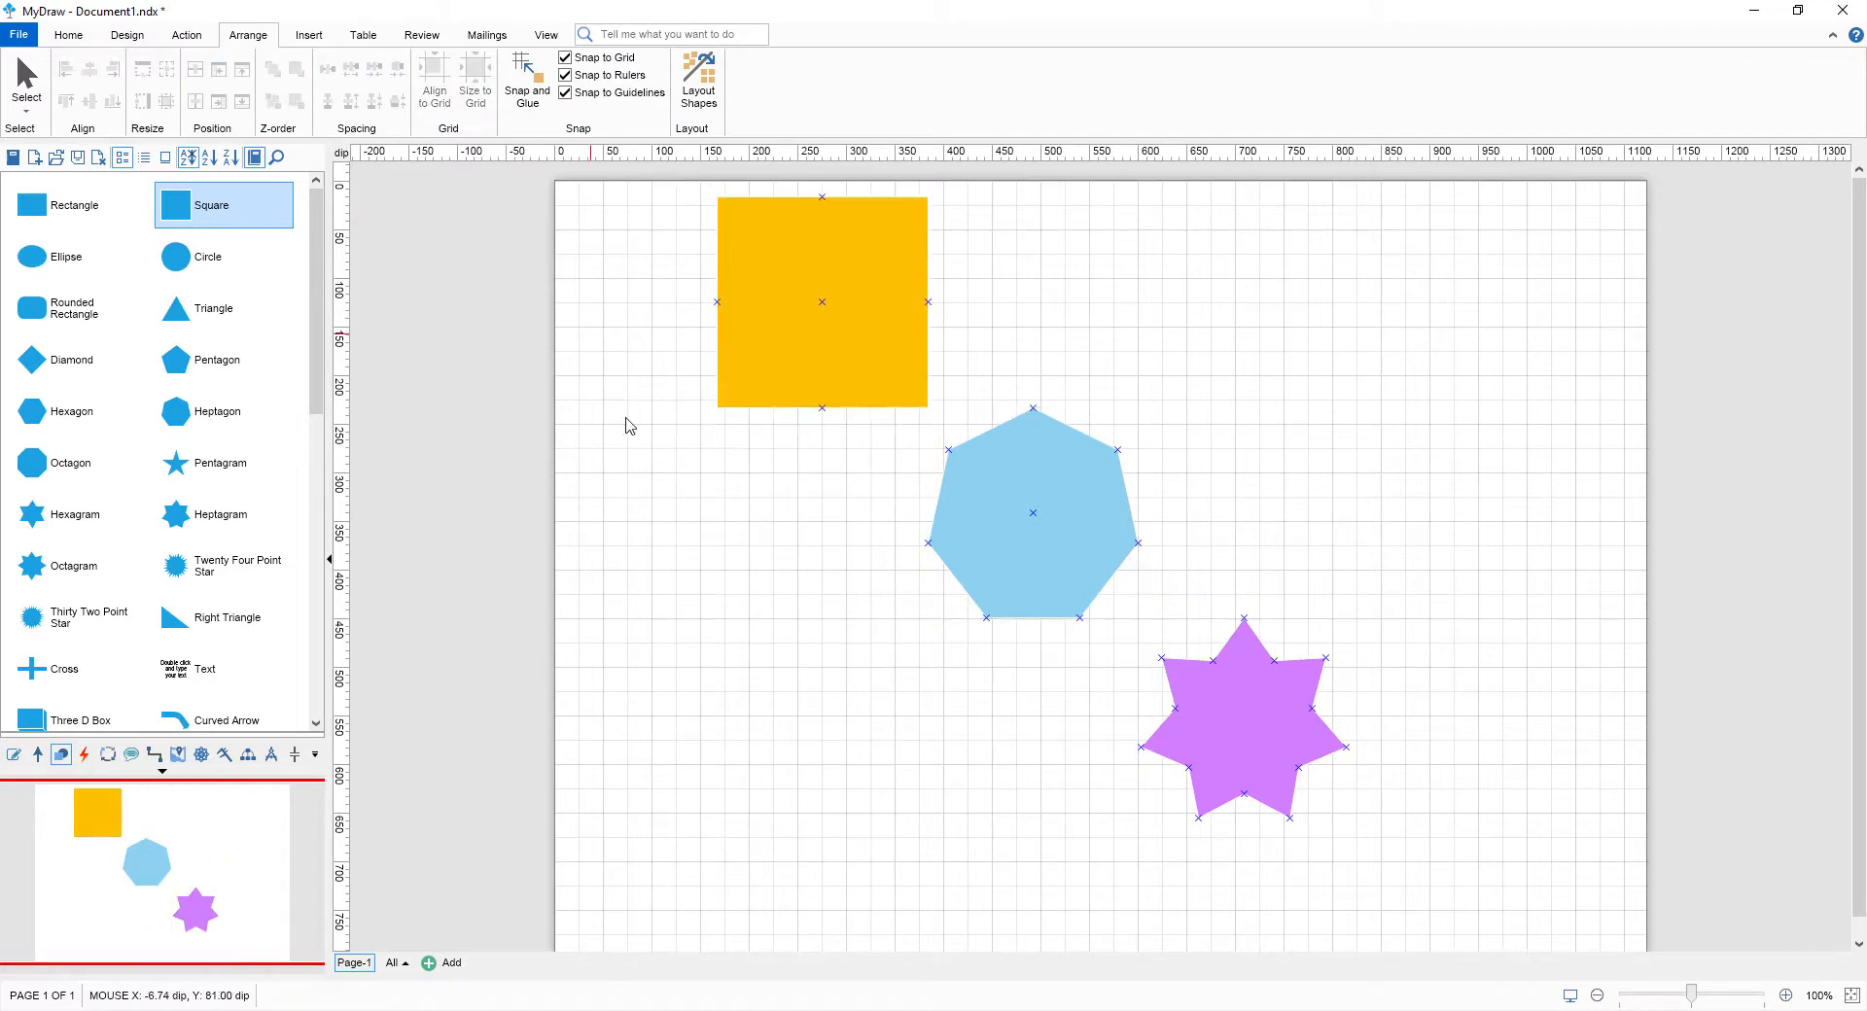
{"action": "left_click_drag", "start_coordinate": [820, 301], "coordinate": [830, 481]}
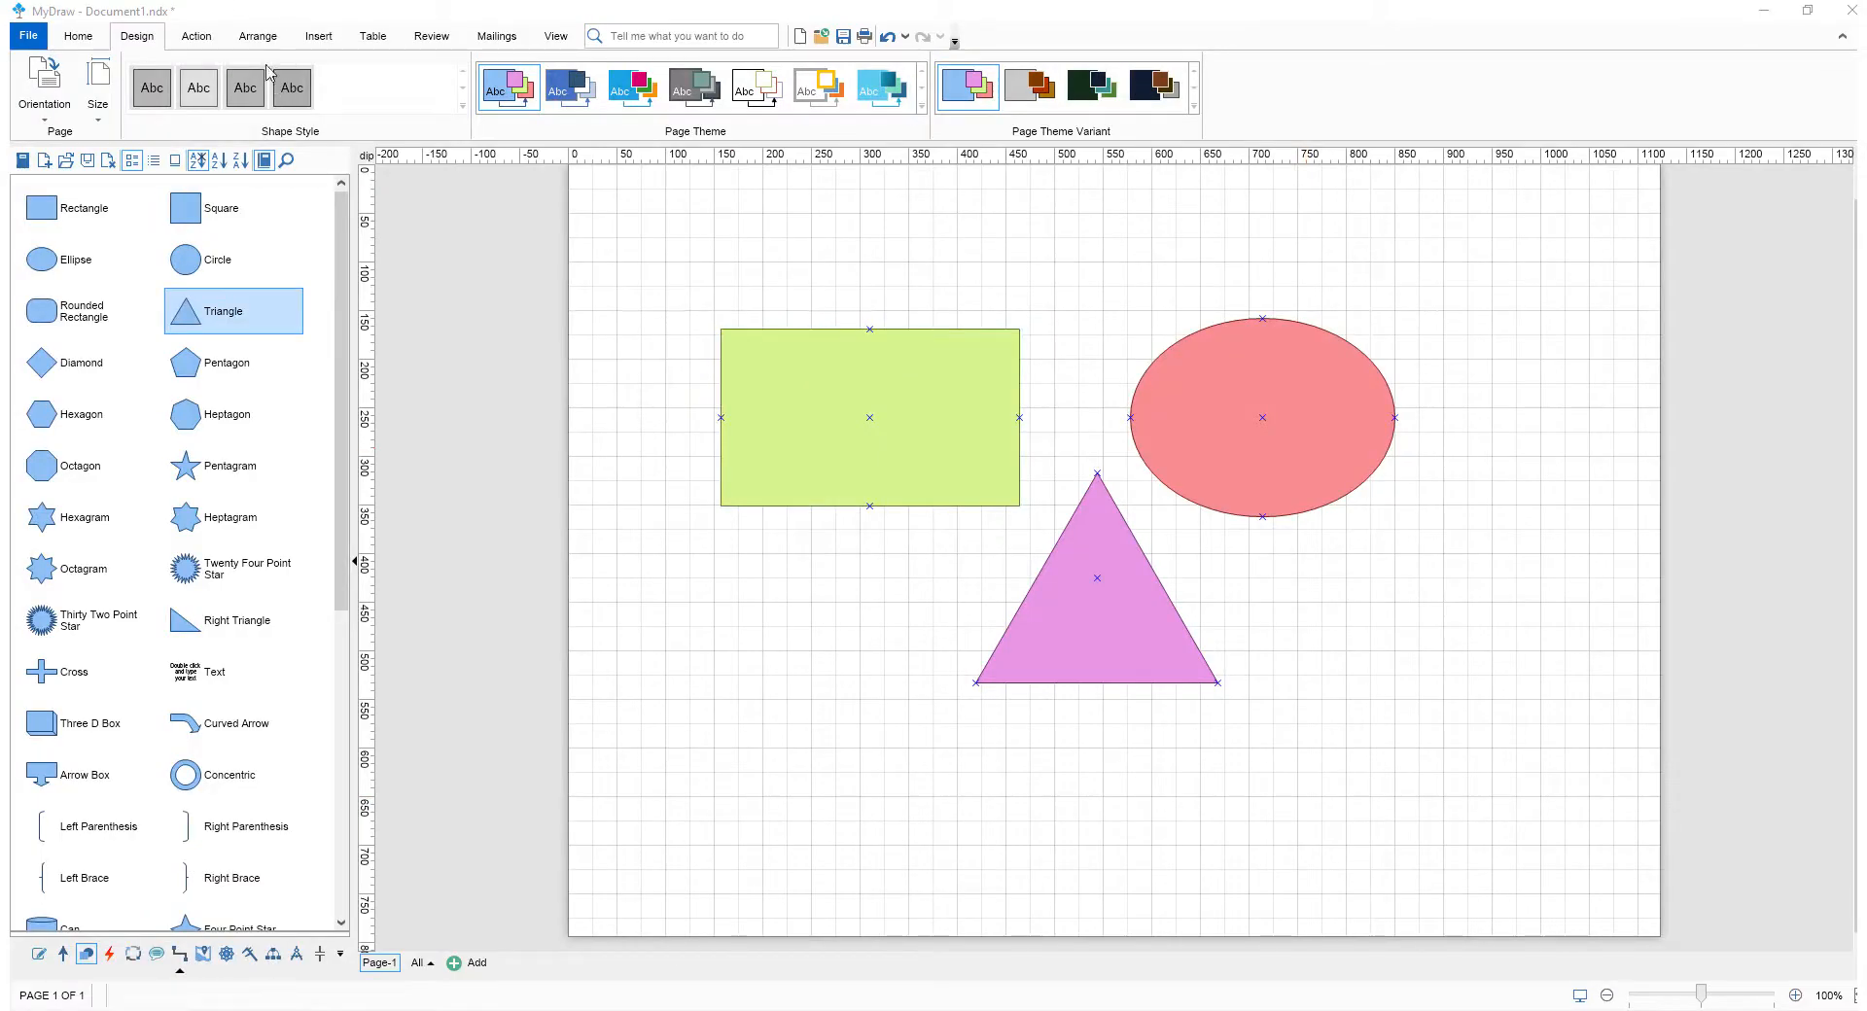
Step: Snap the rectangle, ellipse and triangle to the grid, then size them to the grid
{"action": "left_click", "coordinate": [257, 35]}
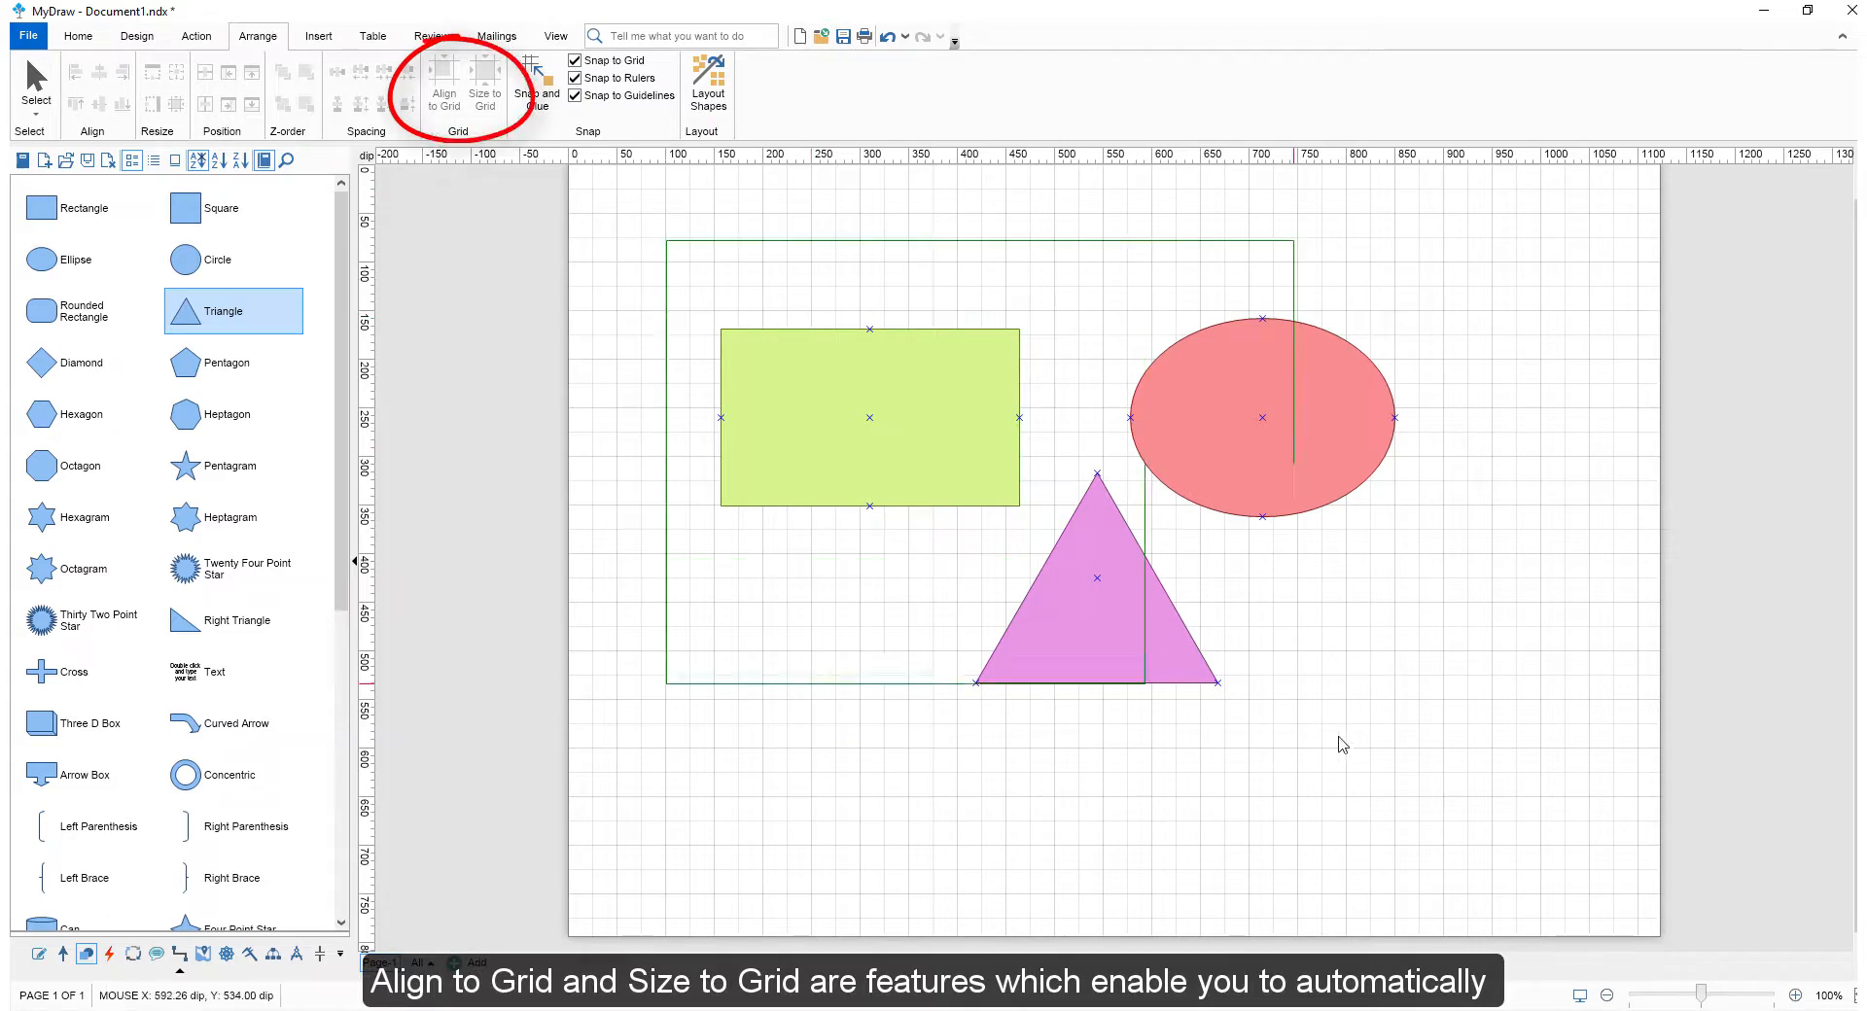
{"action": "left_click", "coordinate": [444, 85]}
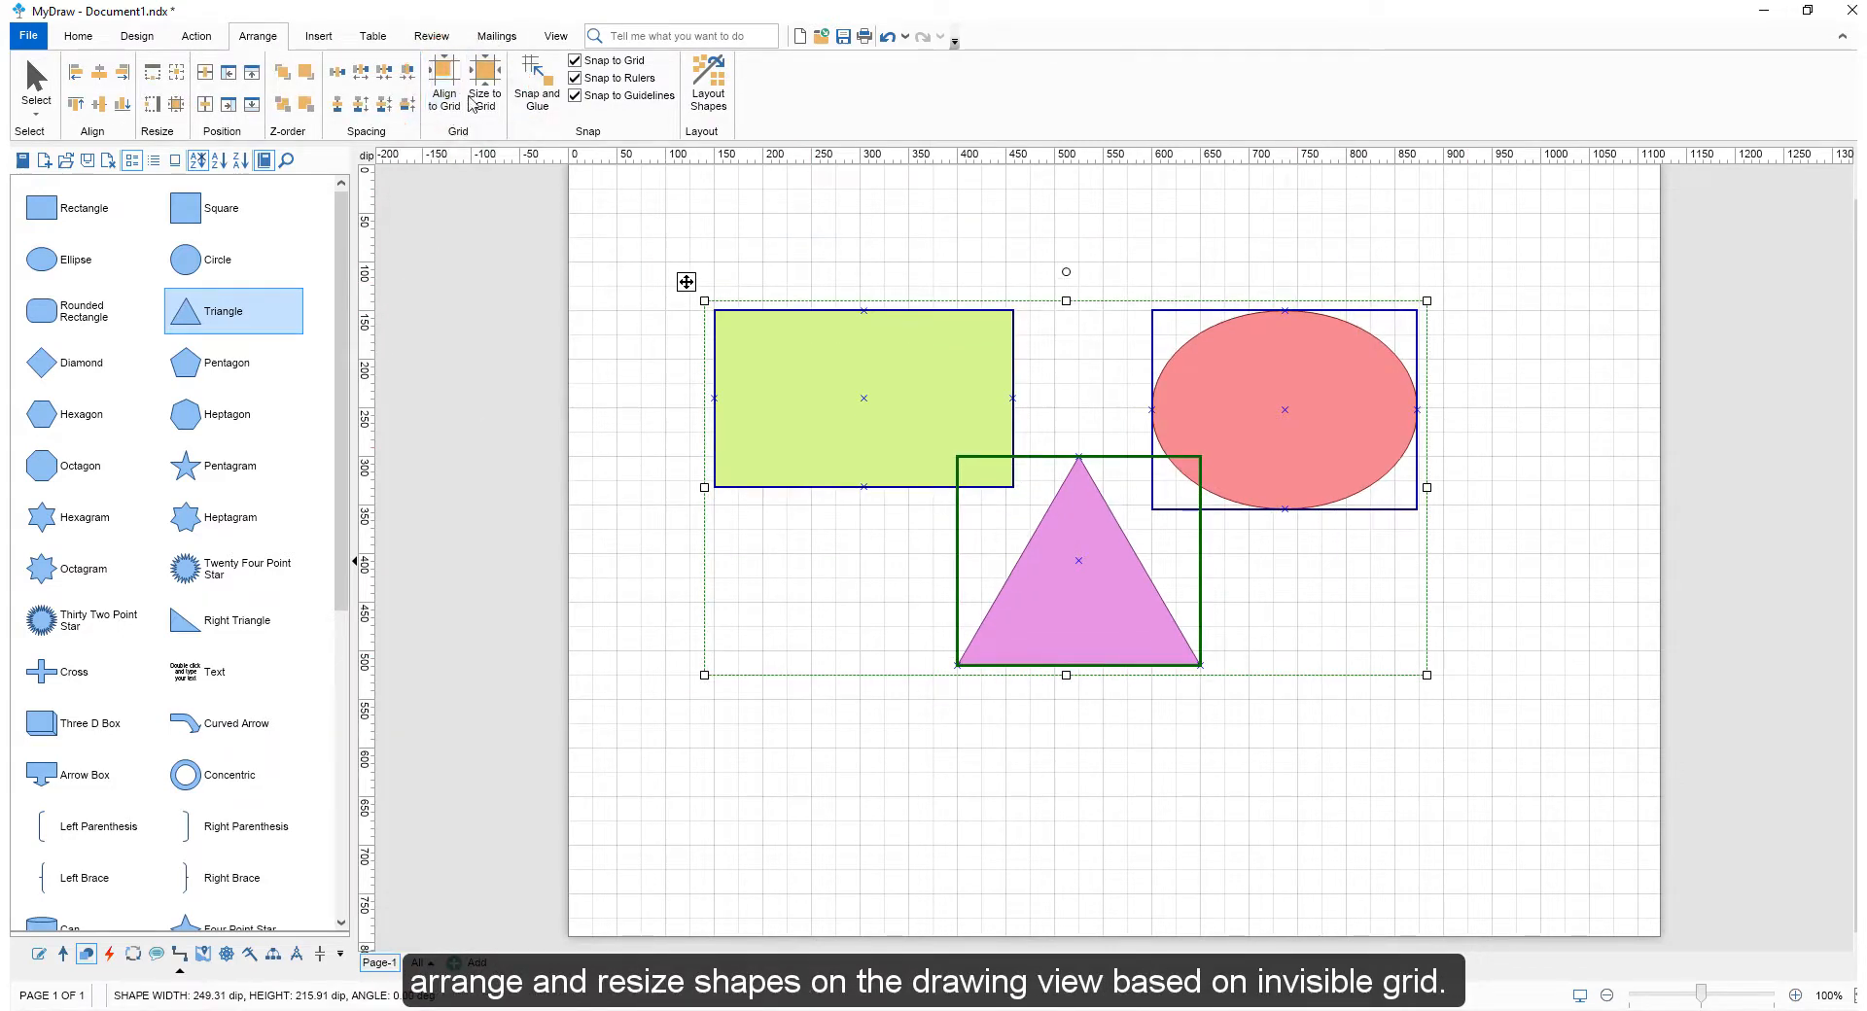
{"action": "left_click", "coordinate": [484, 84]}
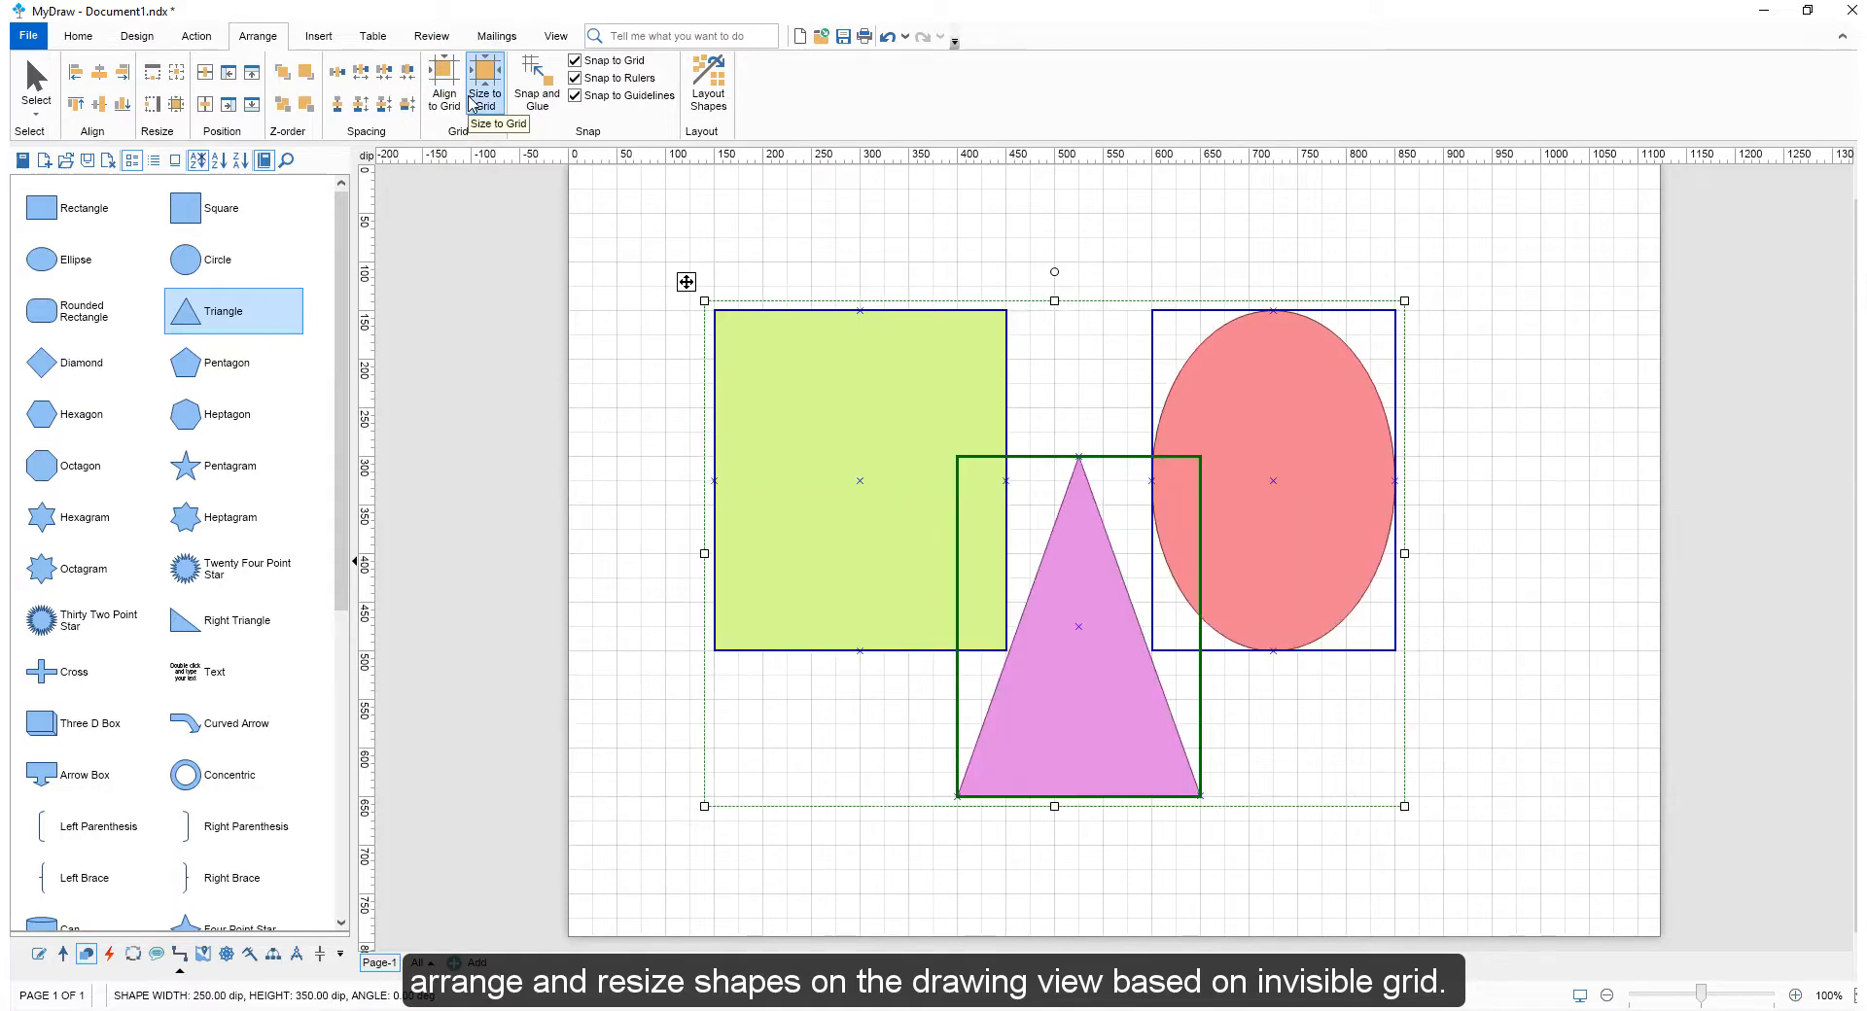